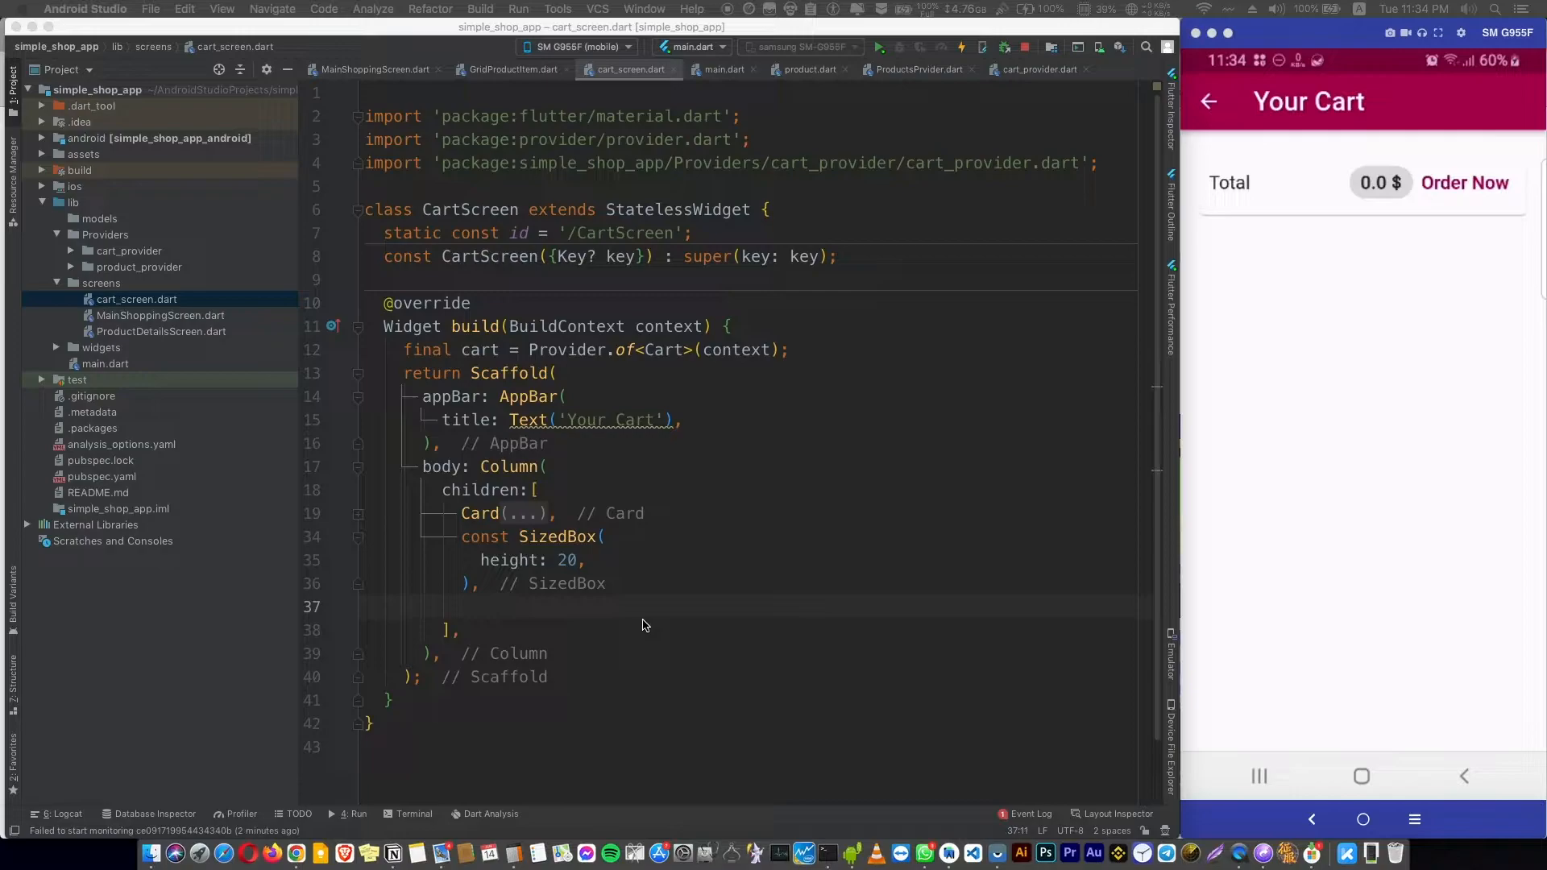
Step: Insert Expanded(child: ListView.builder()) after the SizedBox in the cart screen's Column
type("ListView.builder(),")
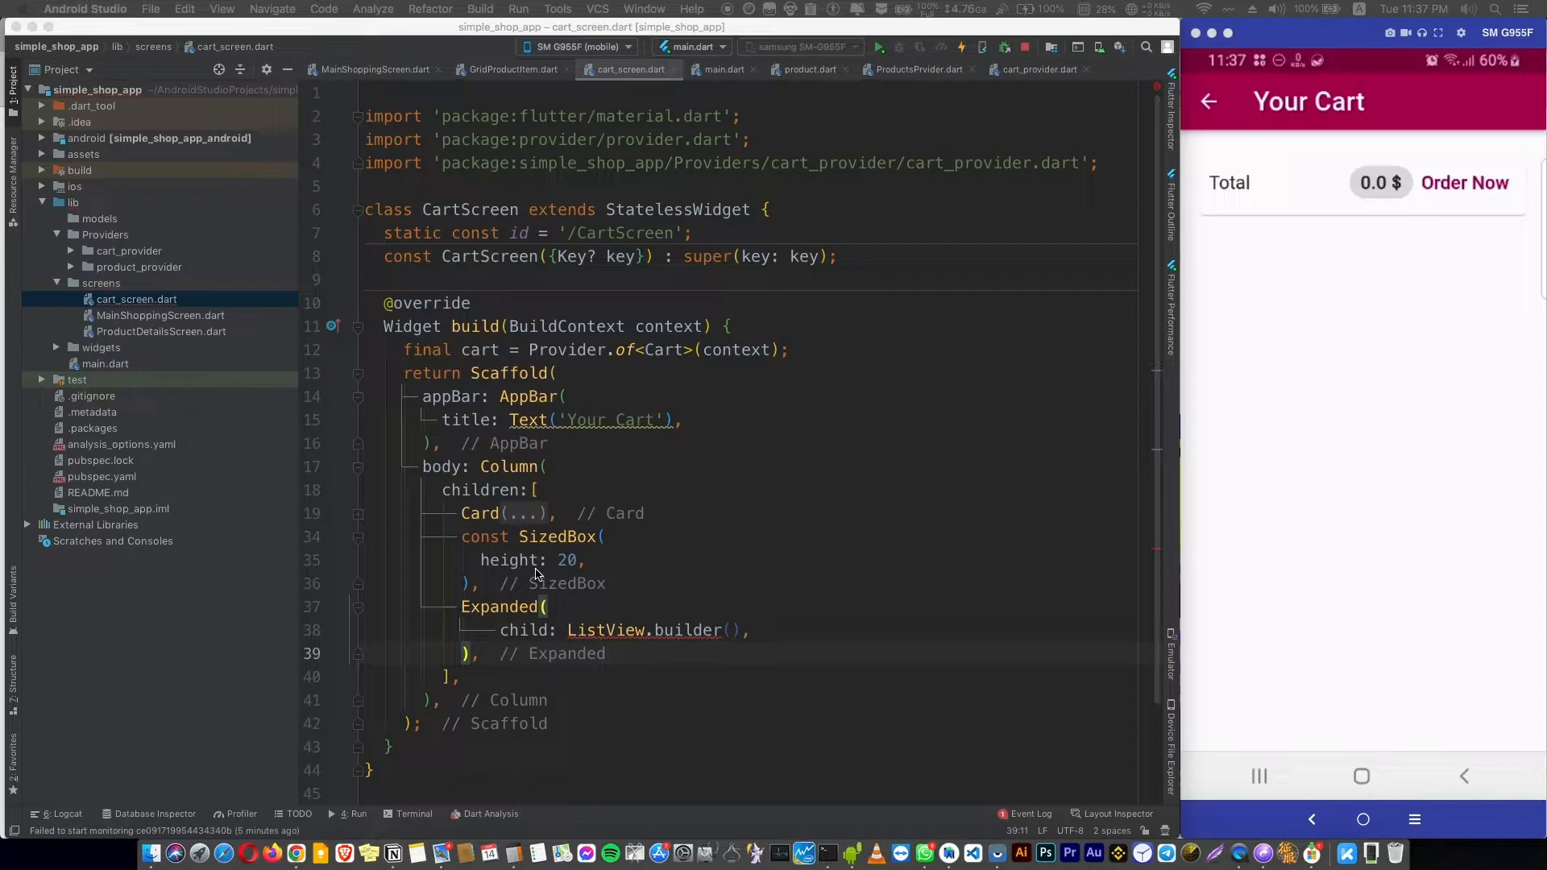
Step: Set itemCount to cart.items.length and begin the itemBuilder (context, index) callback
type("itemCount: cart.items.length,")
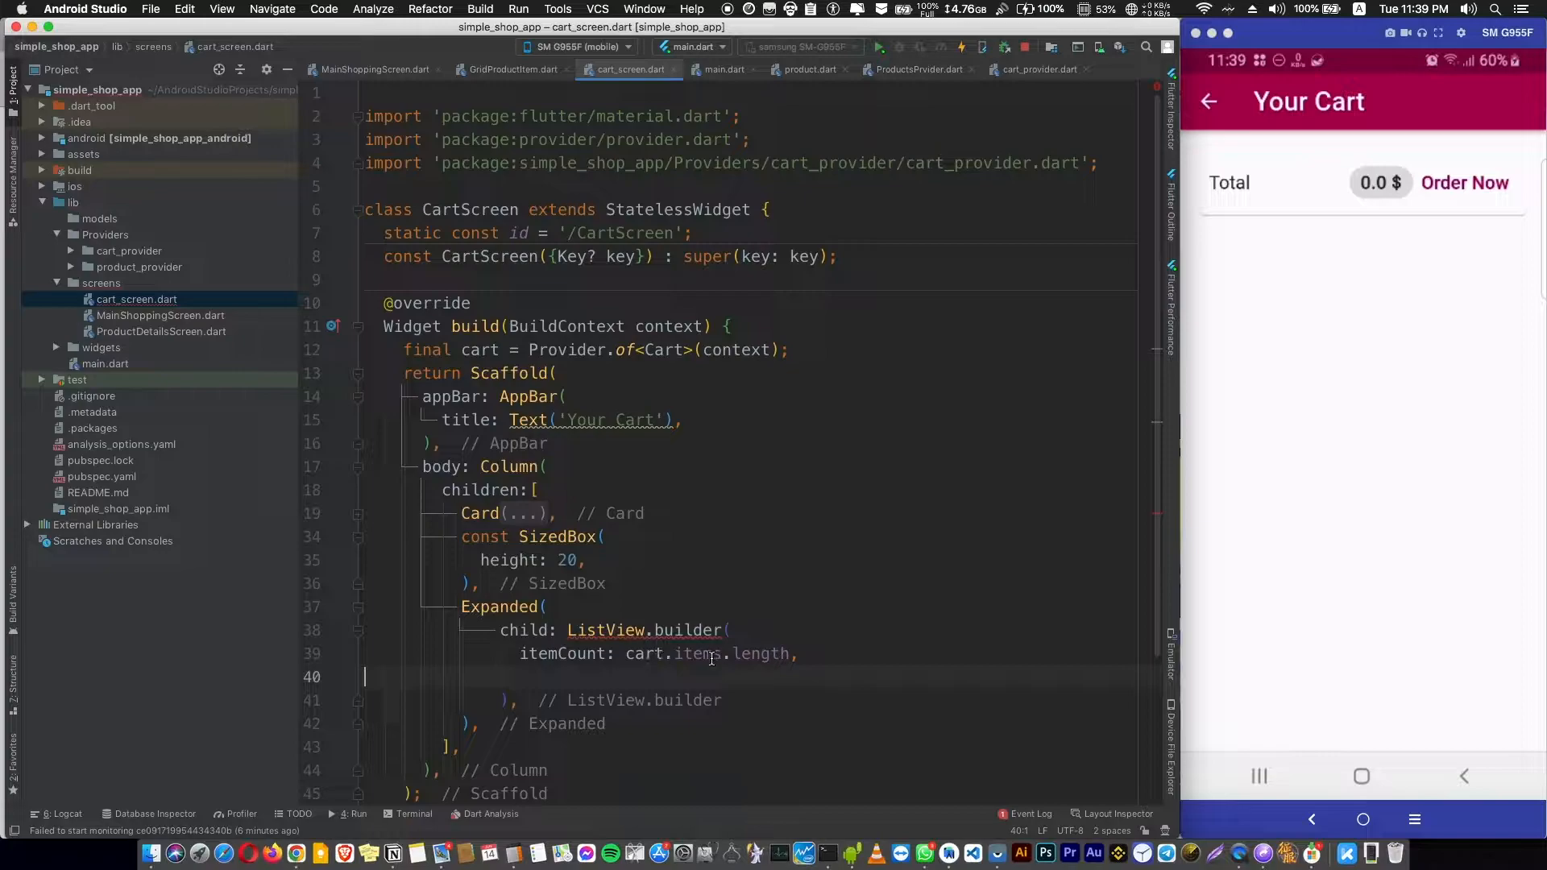
type("itemBuilder:(context, index) =>")
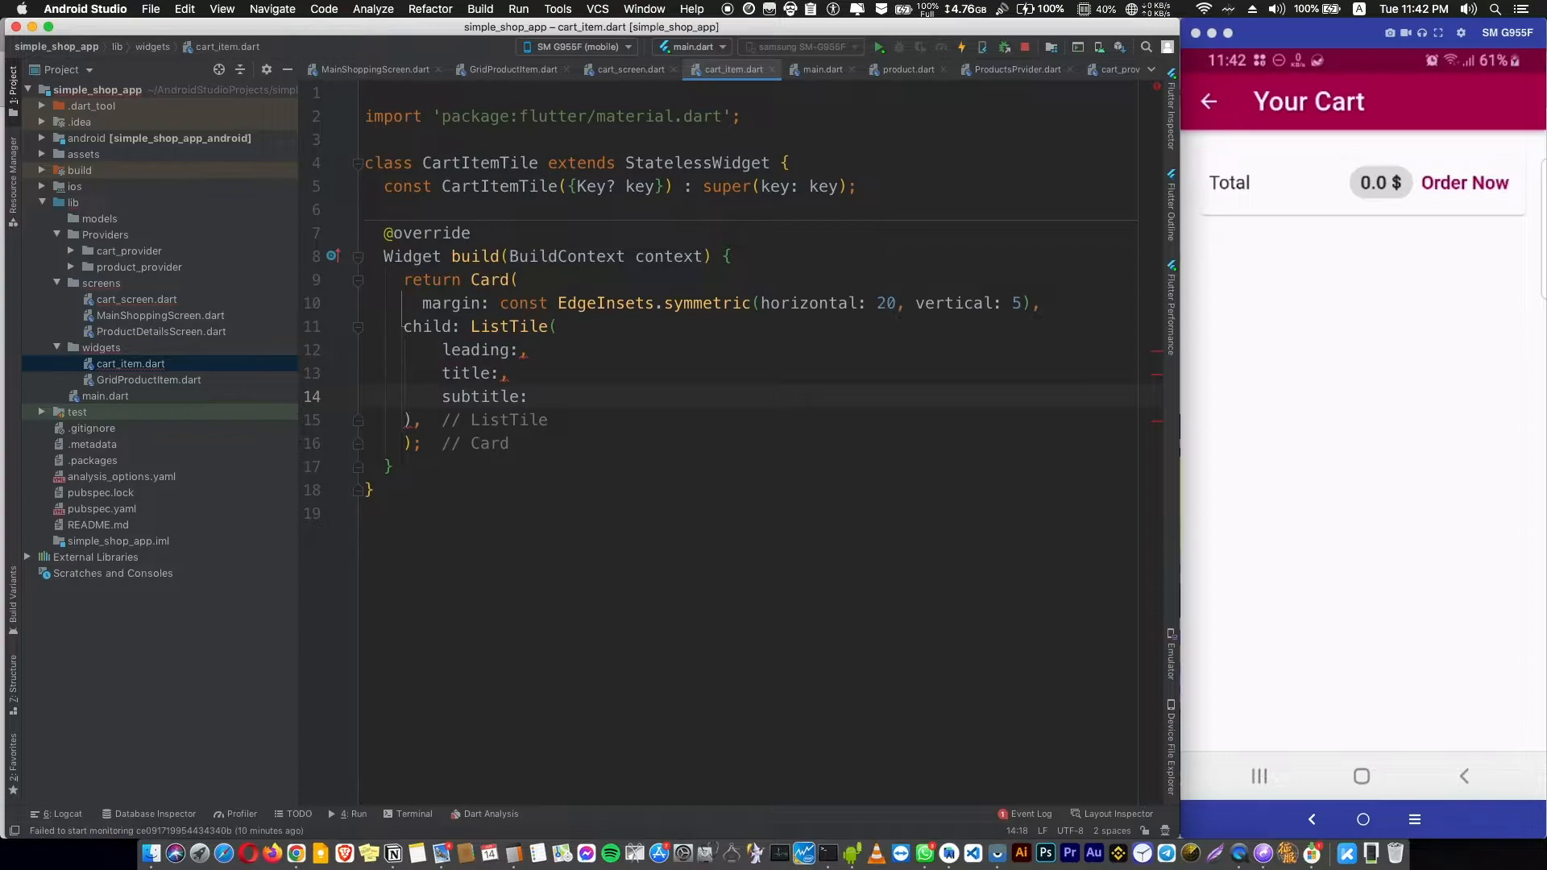
Step: Add the trailing slot, price Text and title Text to the cart item ListTile
type("trailing:,")
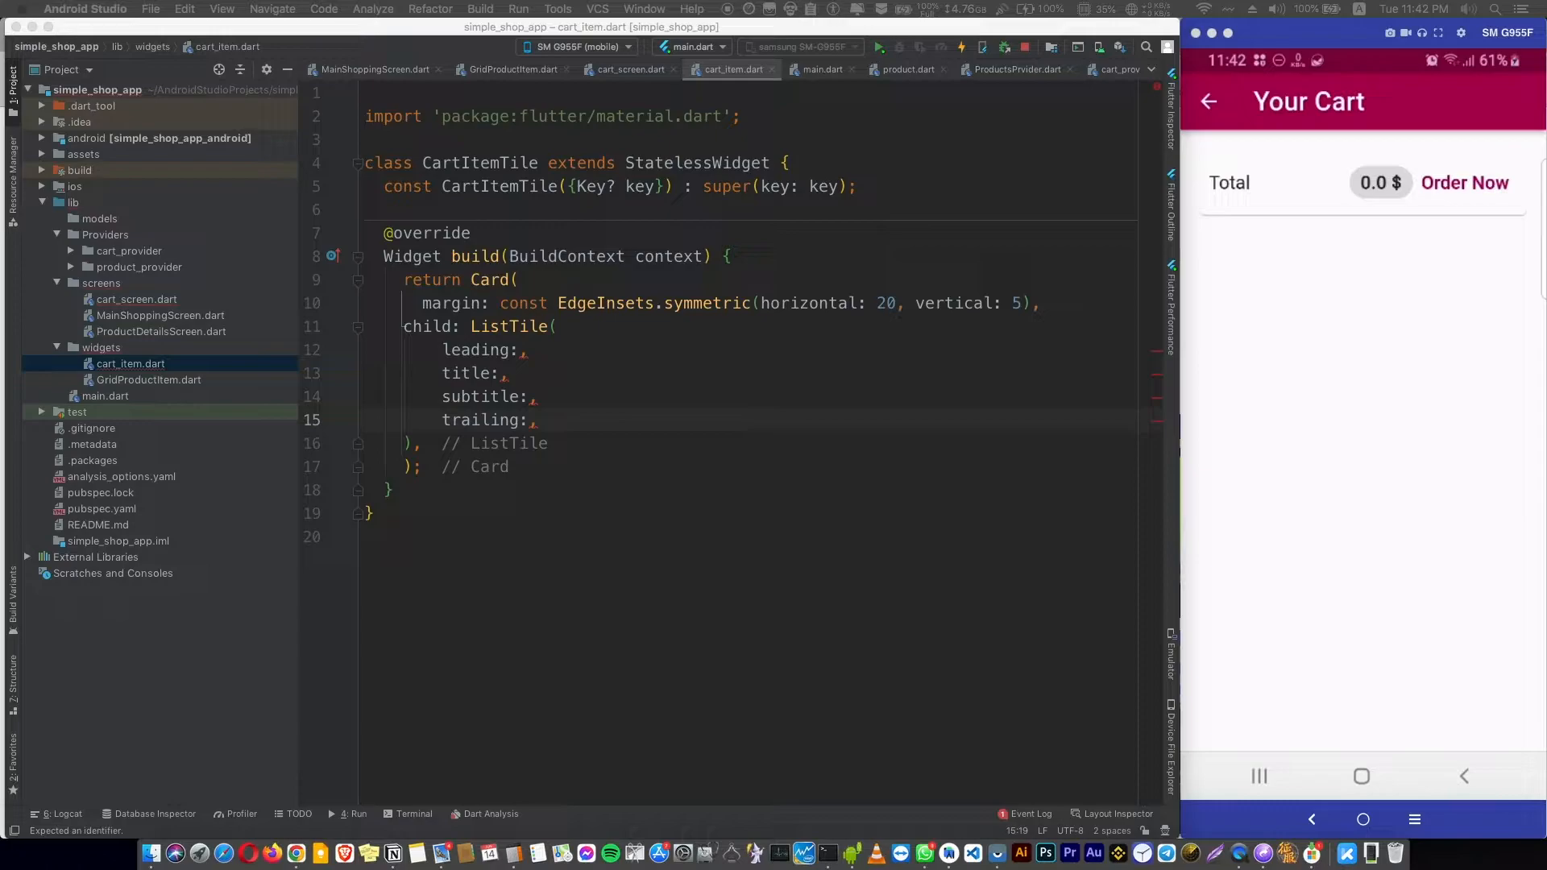
type("Text(price.toString())")
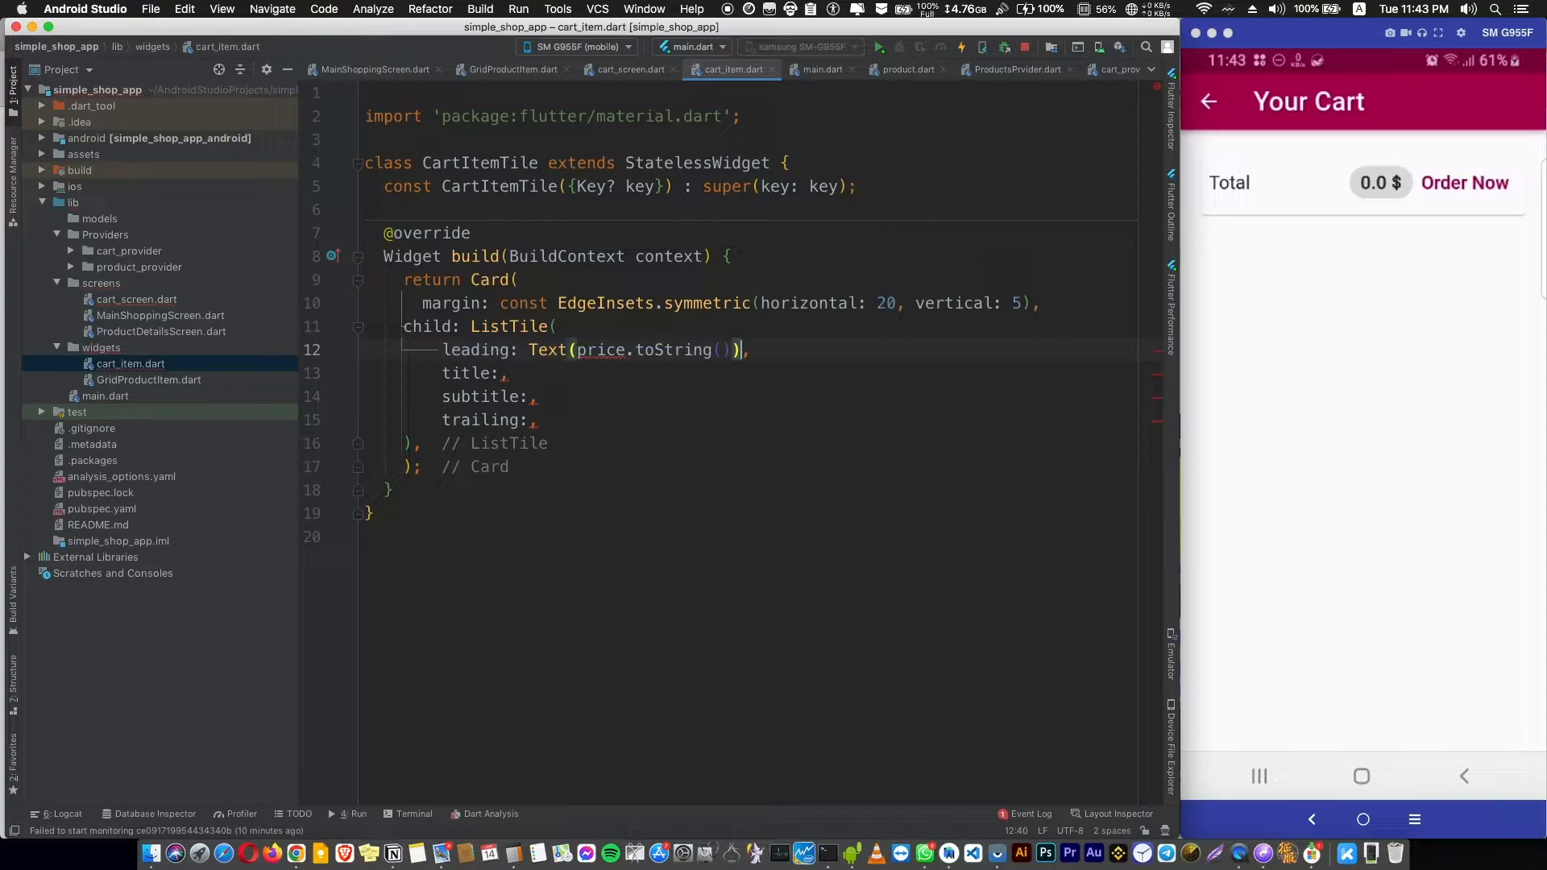
type("title:Text(title.toString()),")
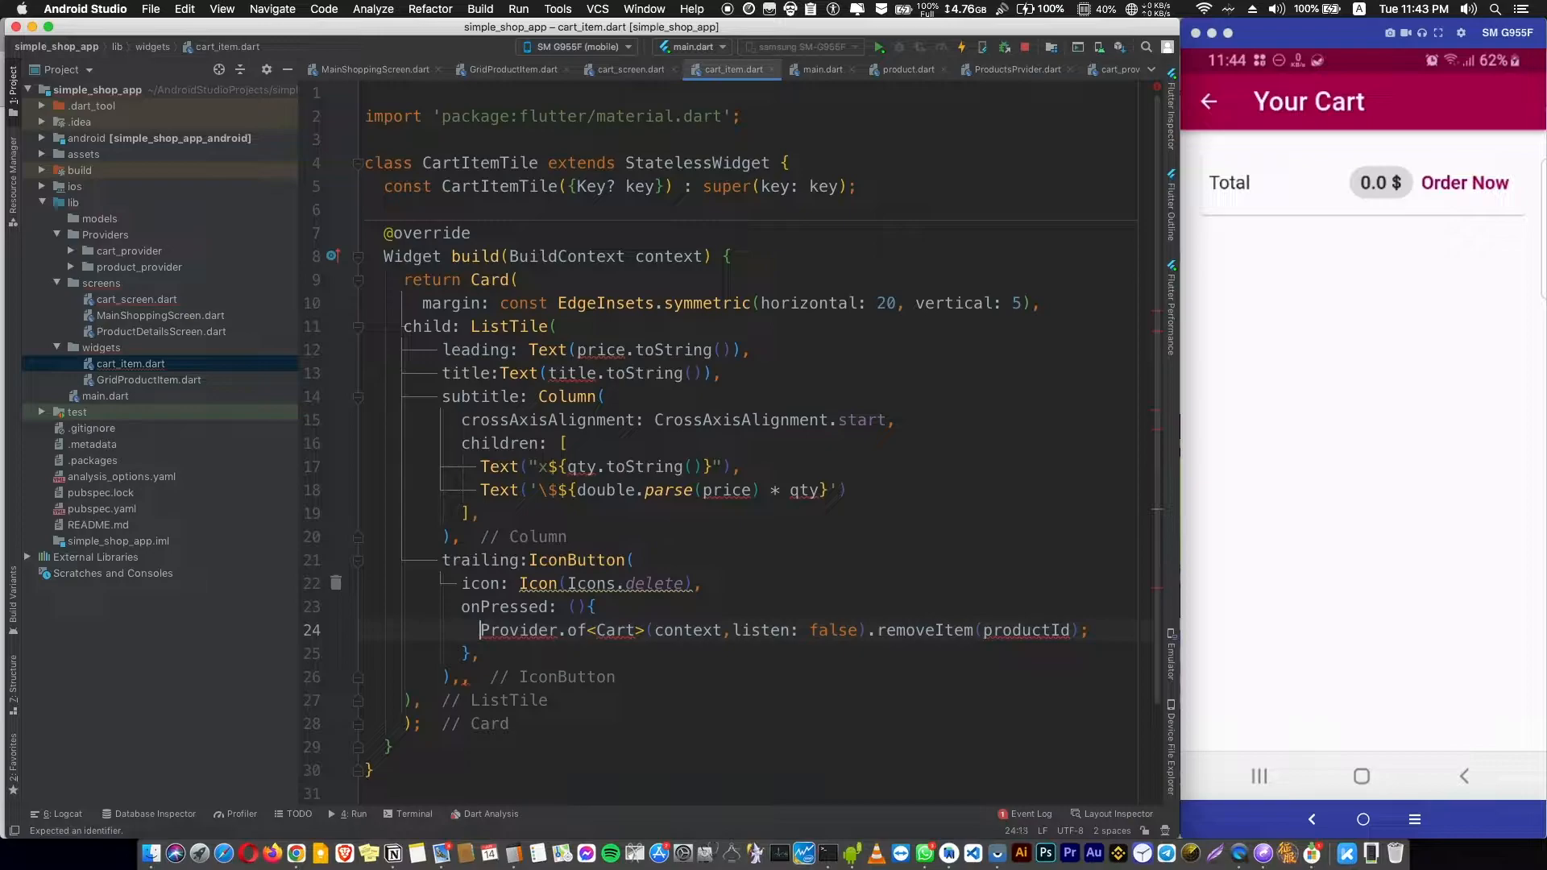
Step: Make id, title, productId, price and qty required CartItemTile constructor fields
scroll("down", 3)
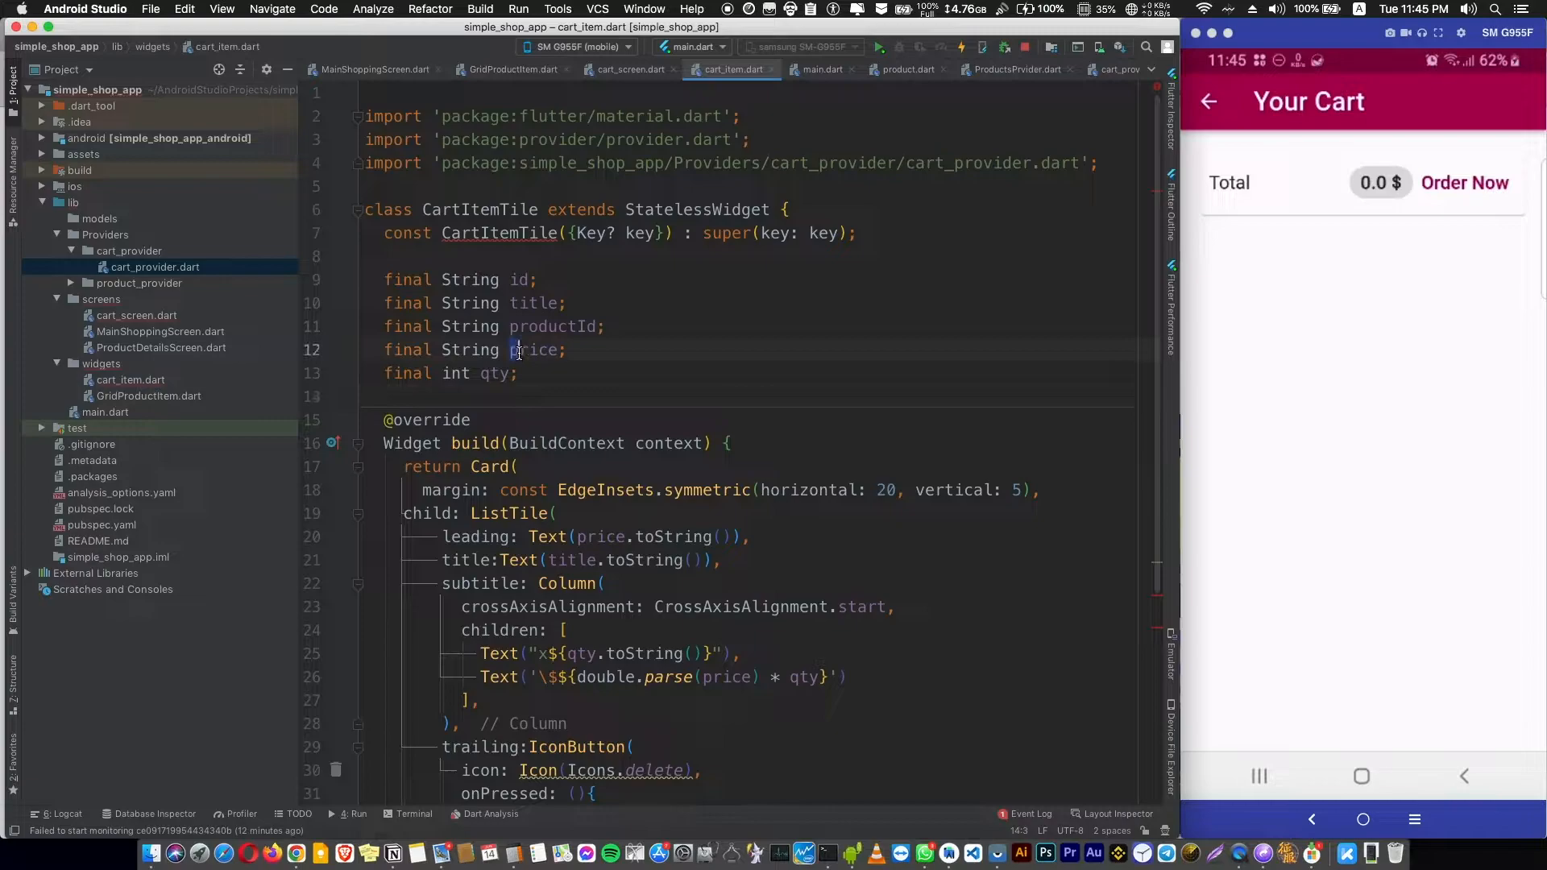
left_click_drag(383, 280, 517, 373)
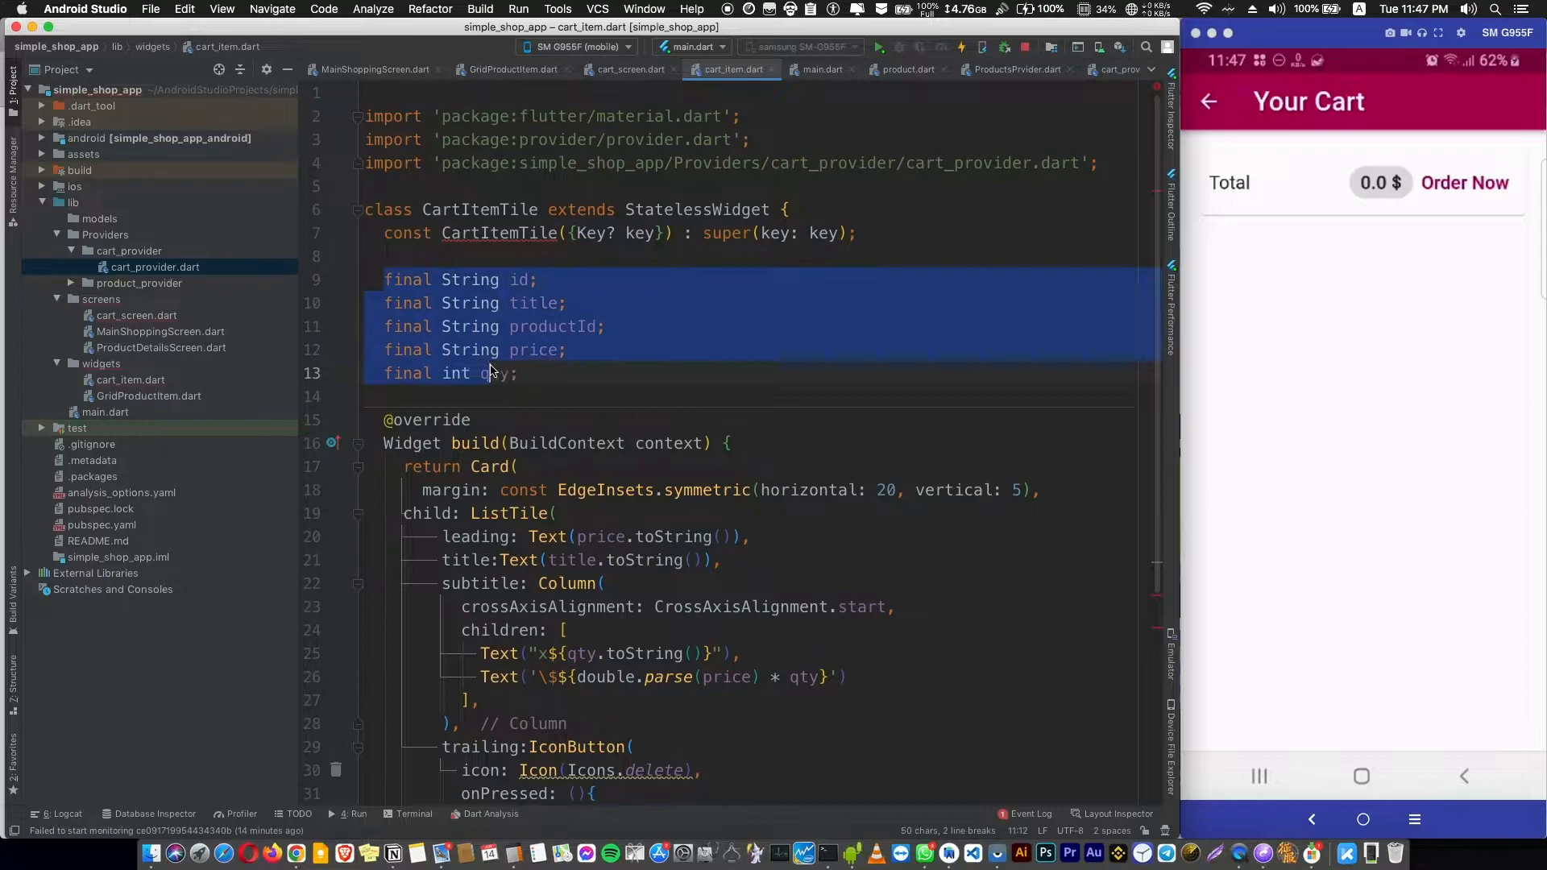
left_click(479, 233)
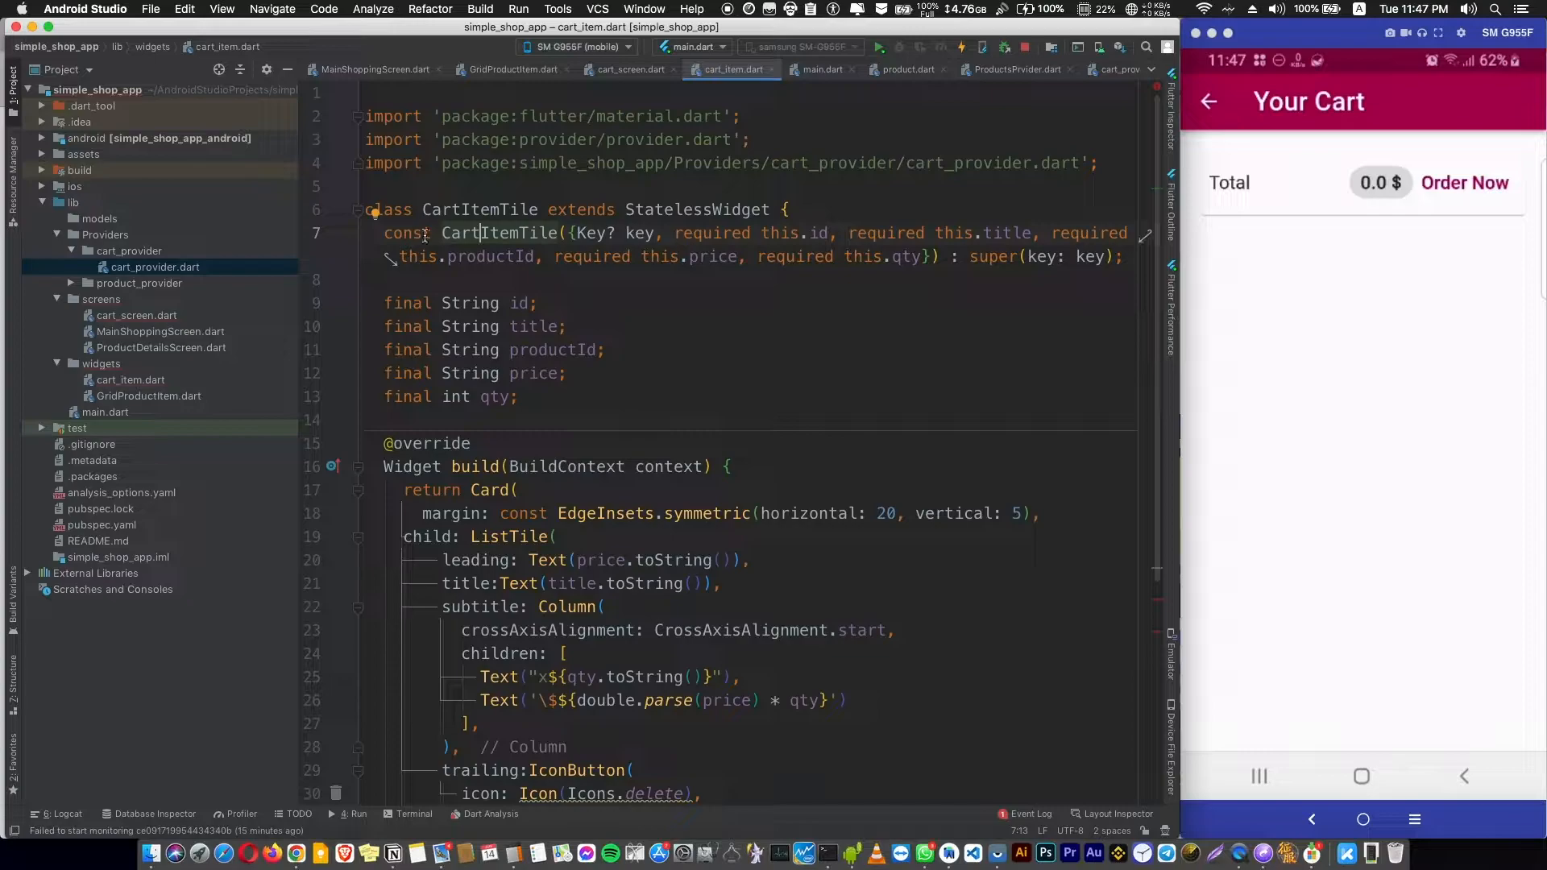
left_click(630, 70)
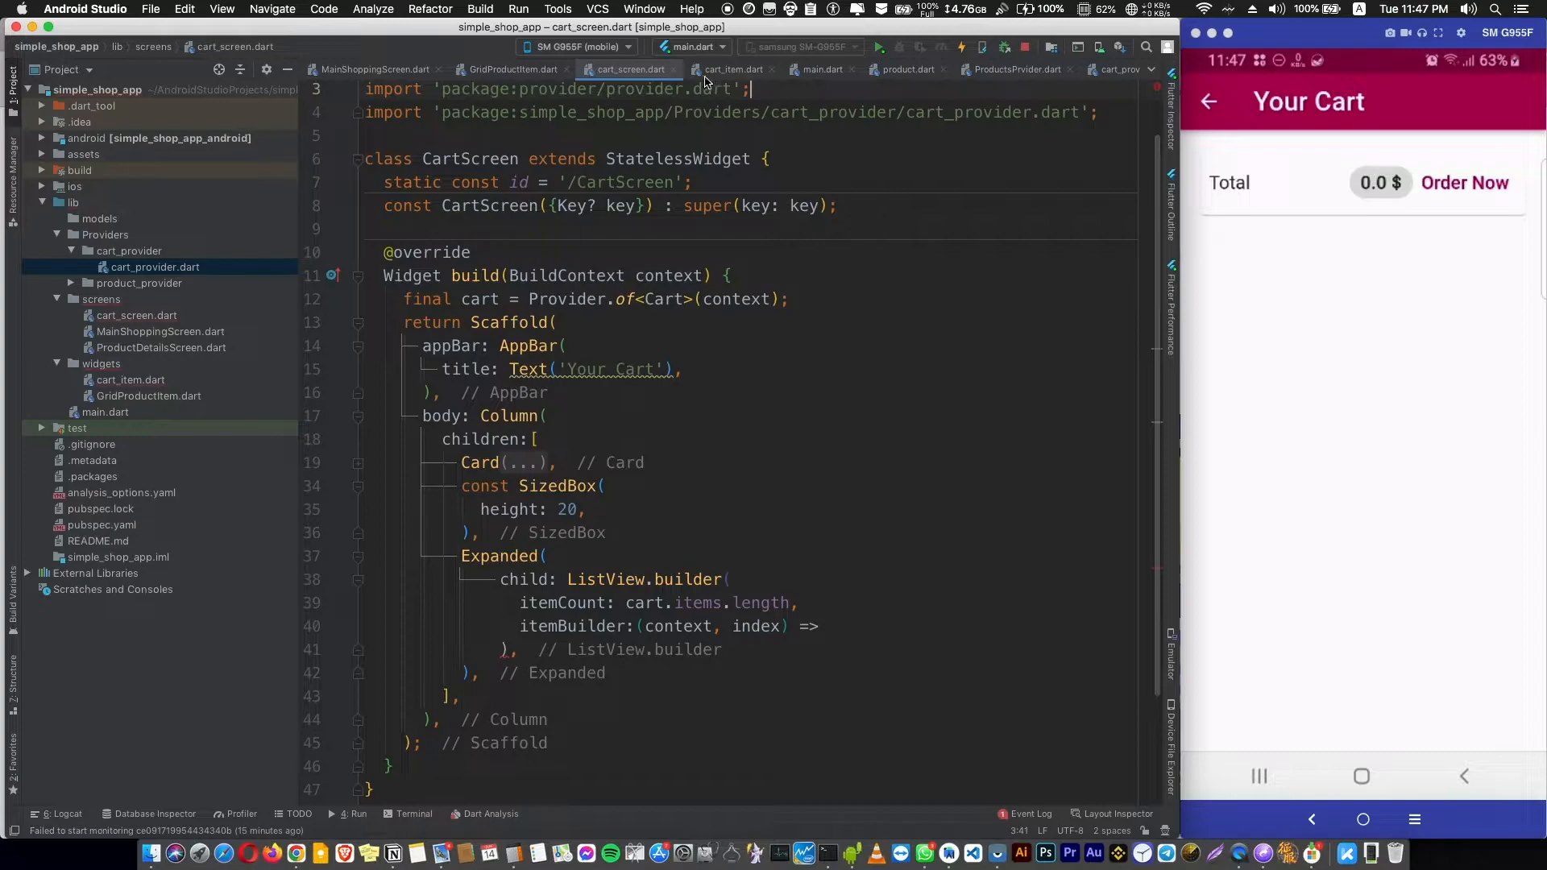
Step: Return CartItemTile from itemBuilder with each cart item's id, title, price and qty
type("CartItemTile()")
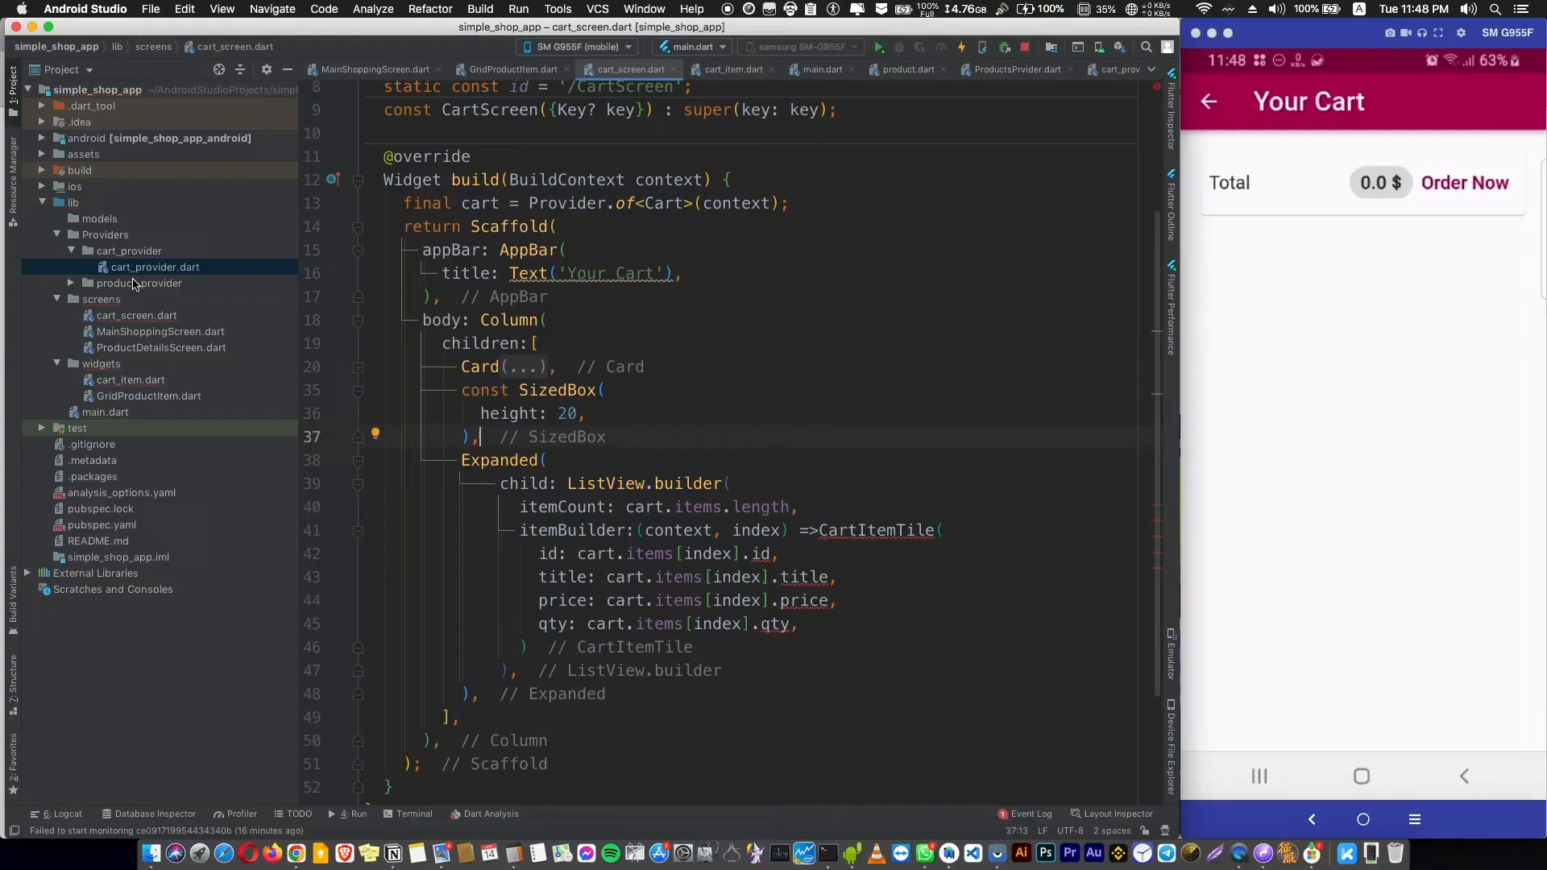
Step: Check in cart_provider.dart that _items maps String keys to CartItem values
left_click(1083, 70)
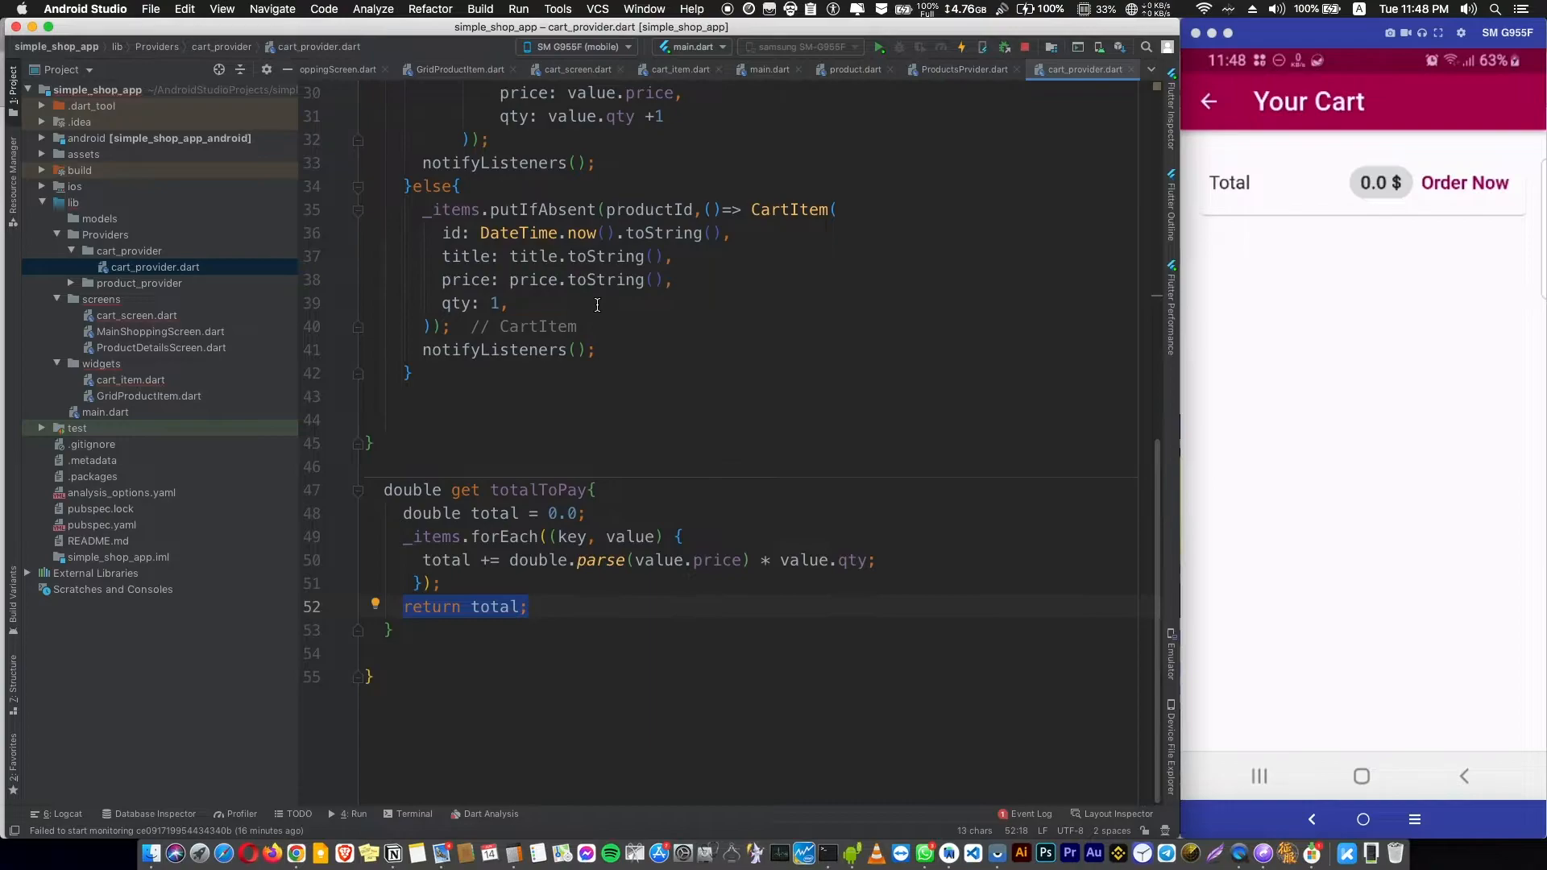
left_click(577, 69)
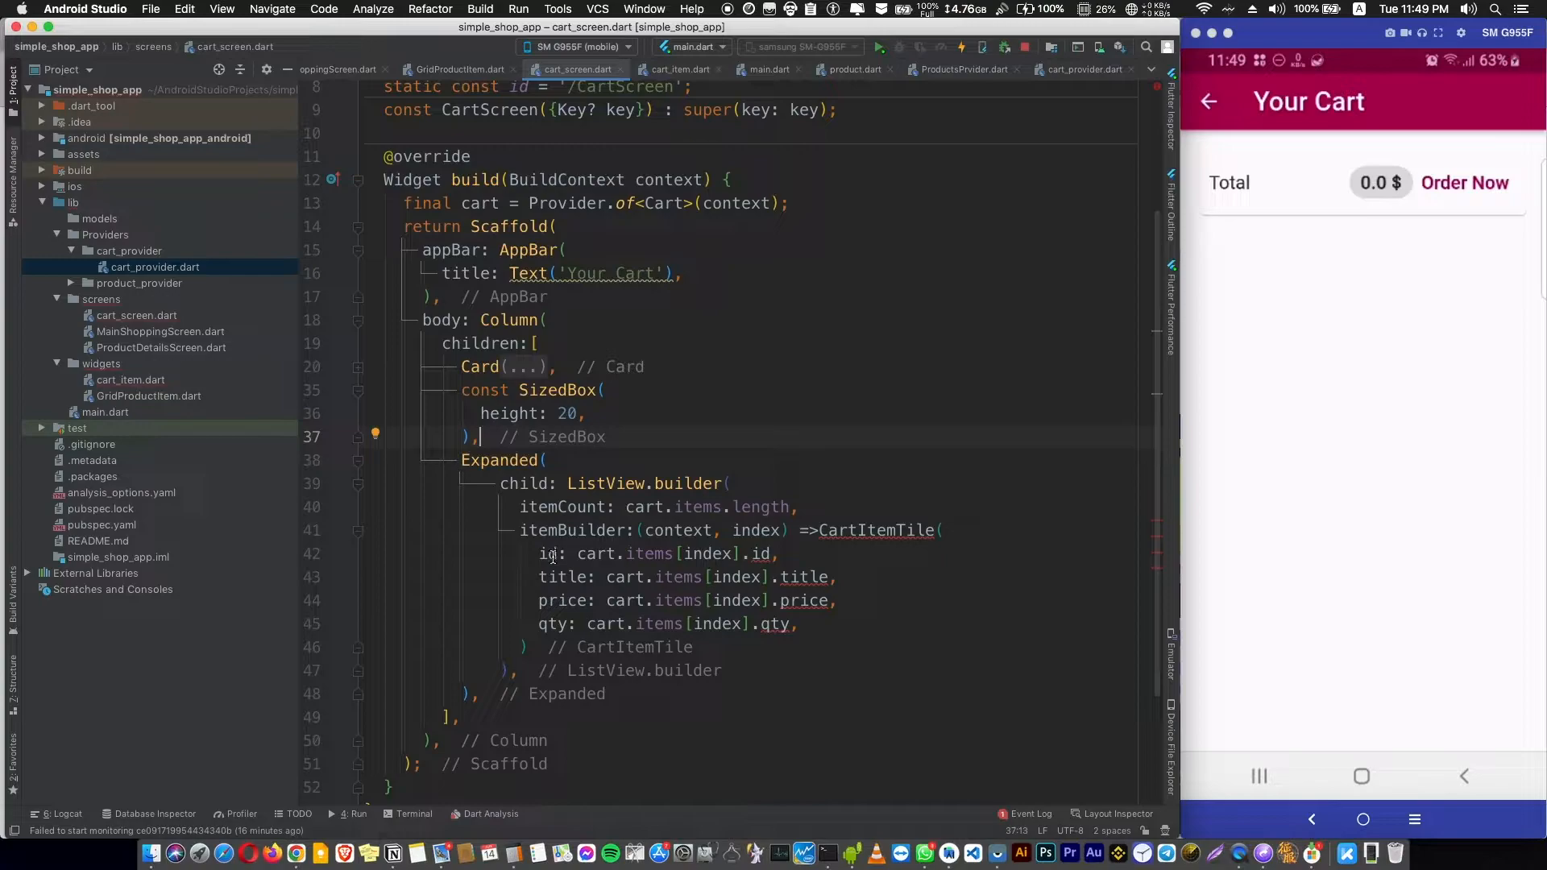
double_click(648, 554)
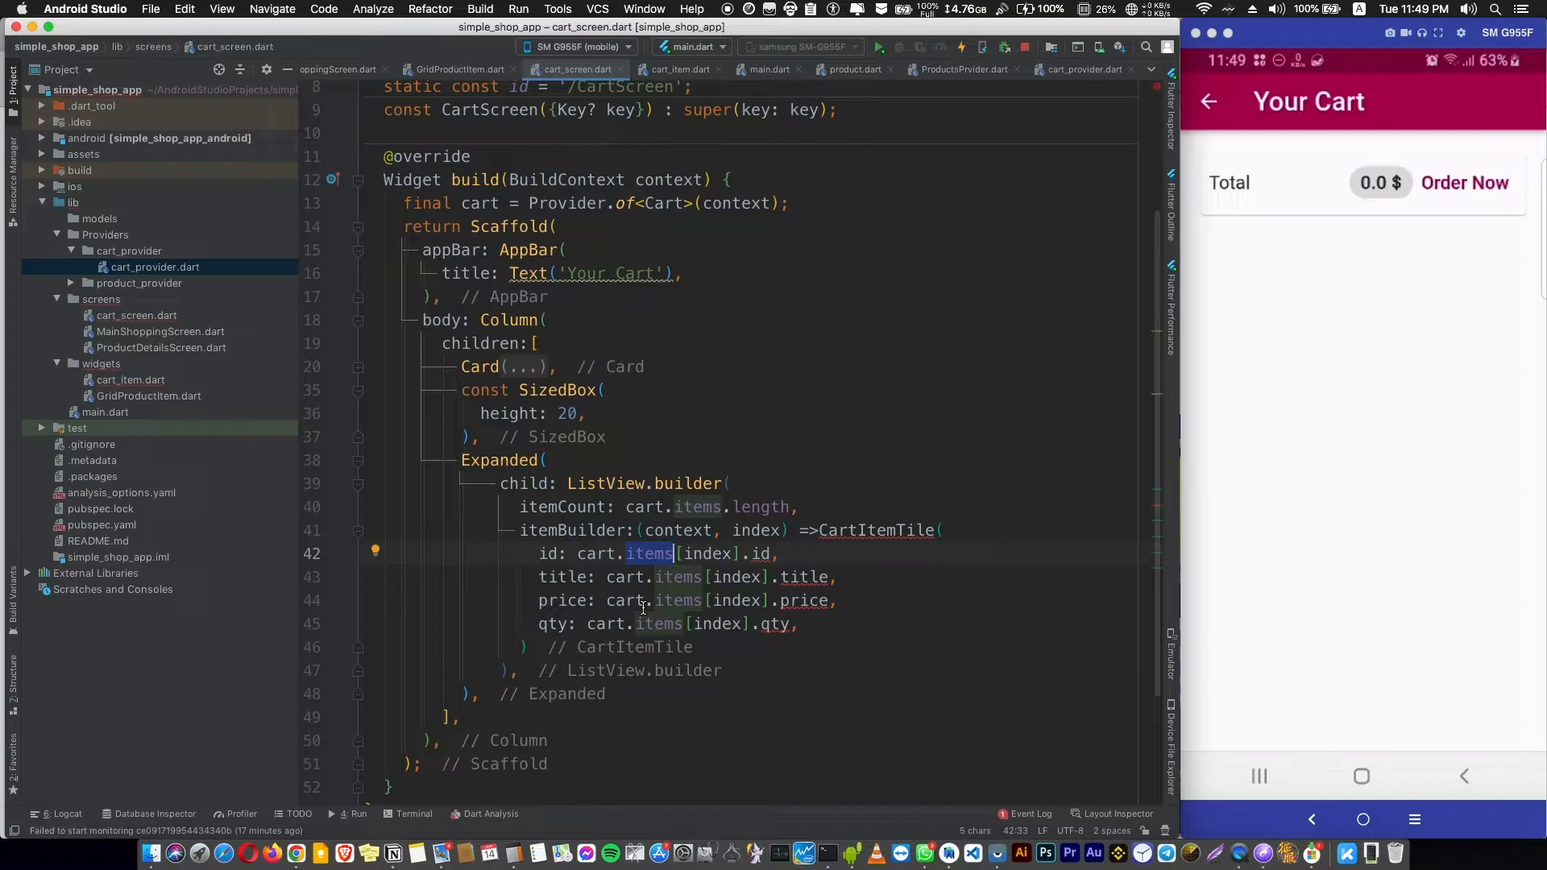
left_click(1082, 69)
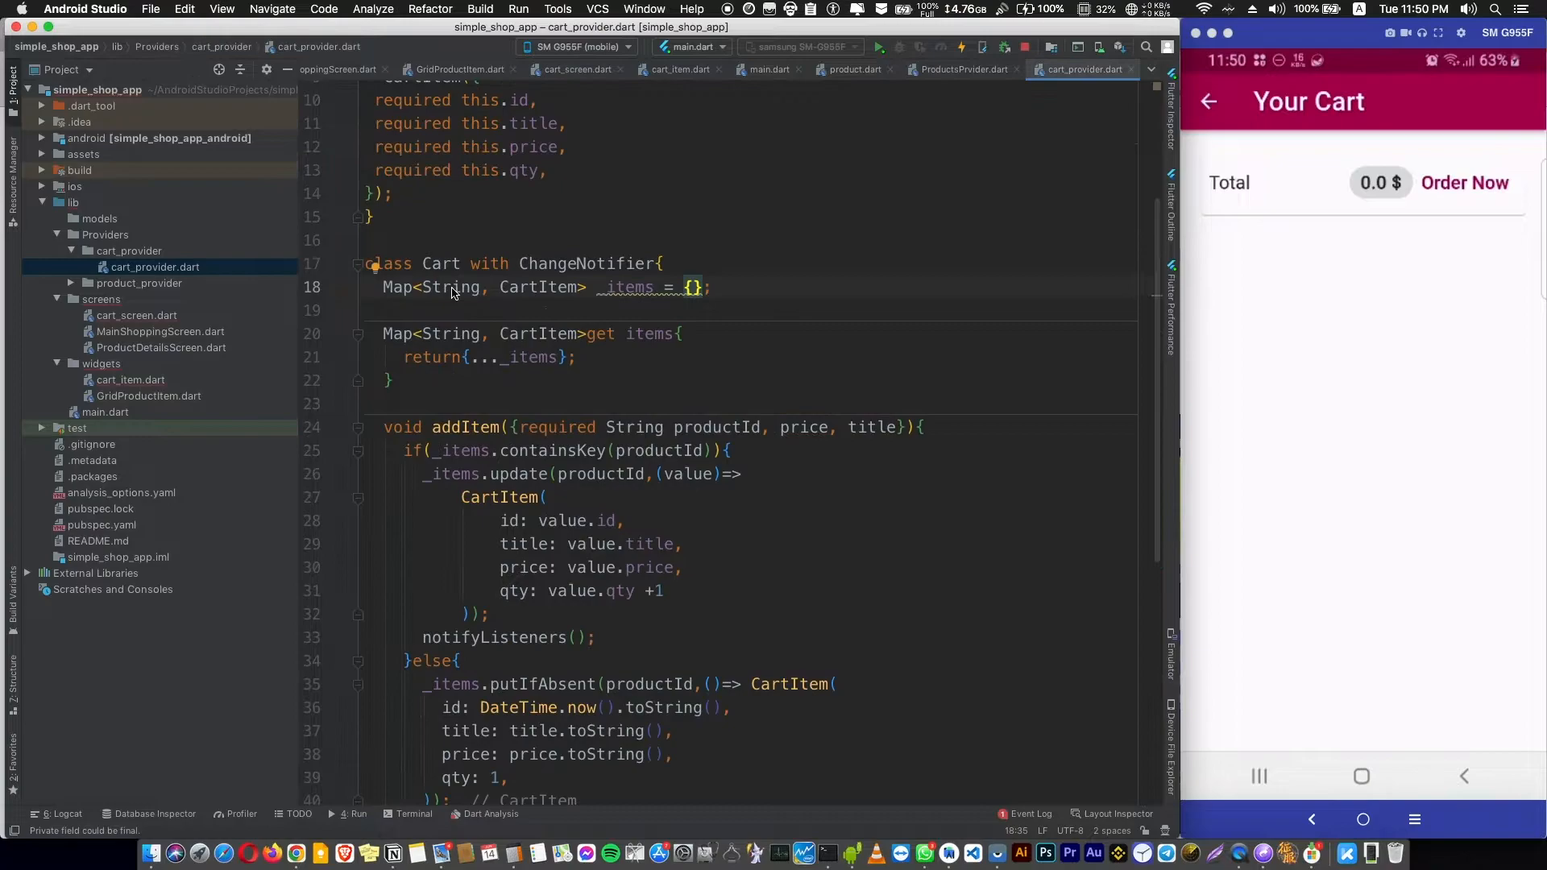
double_click(537, 286)
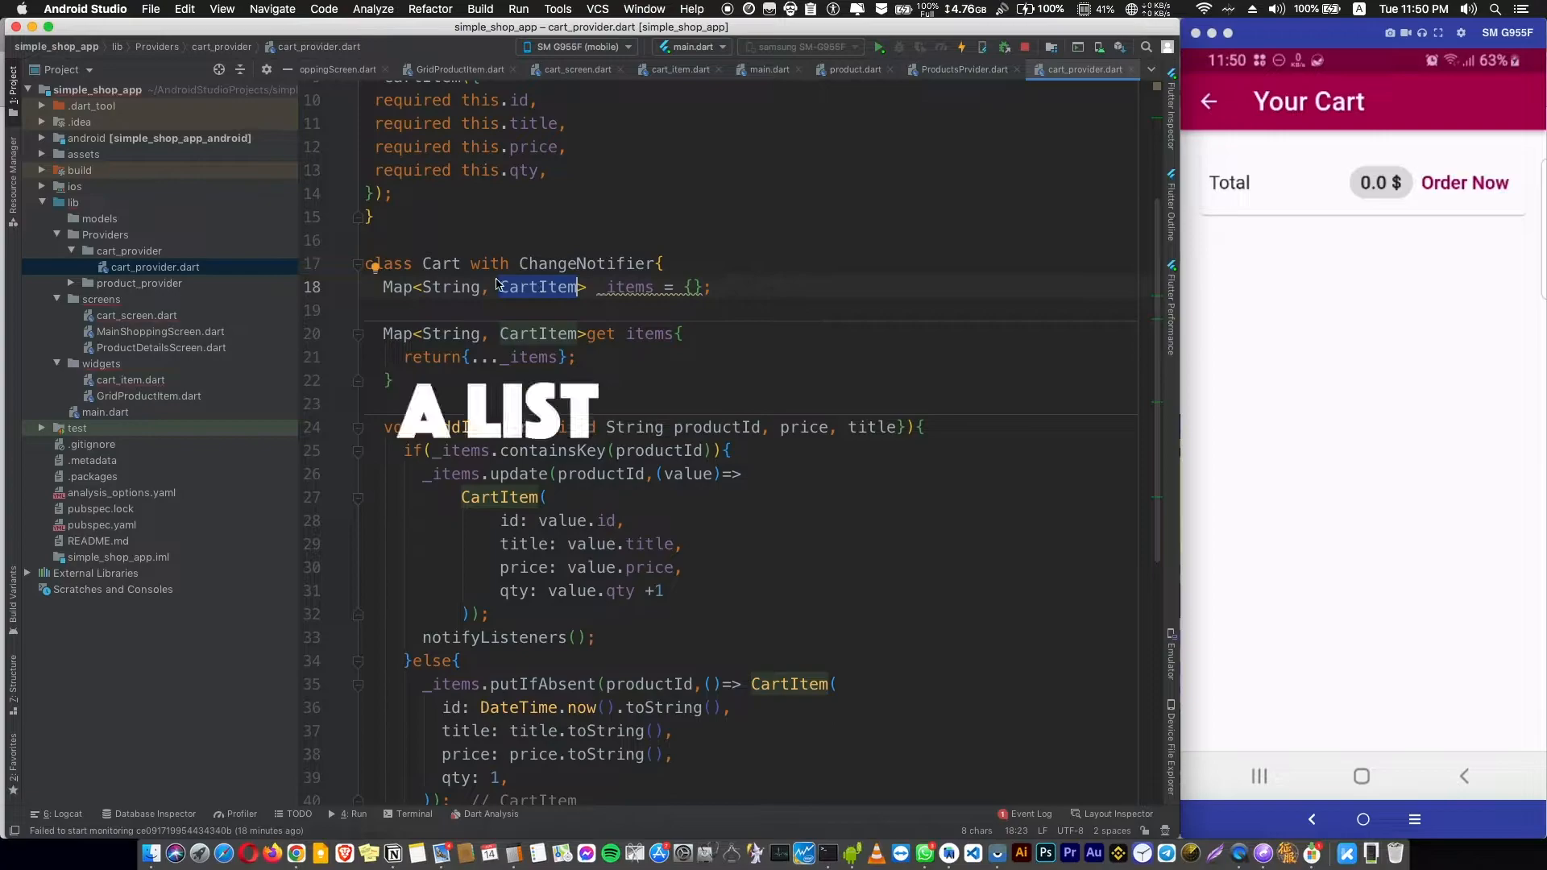
left_click(576, 70)
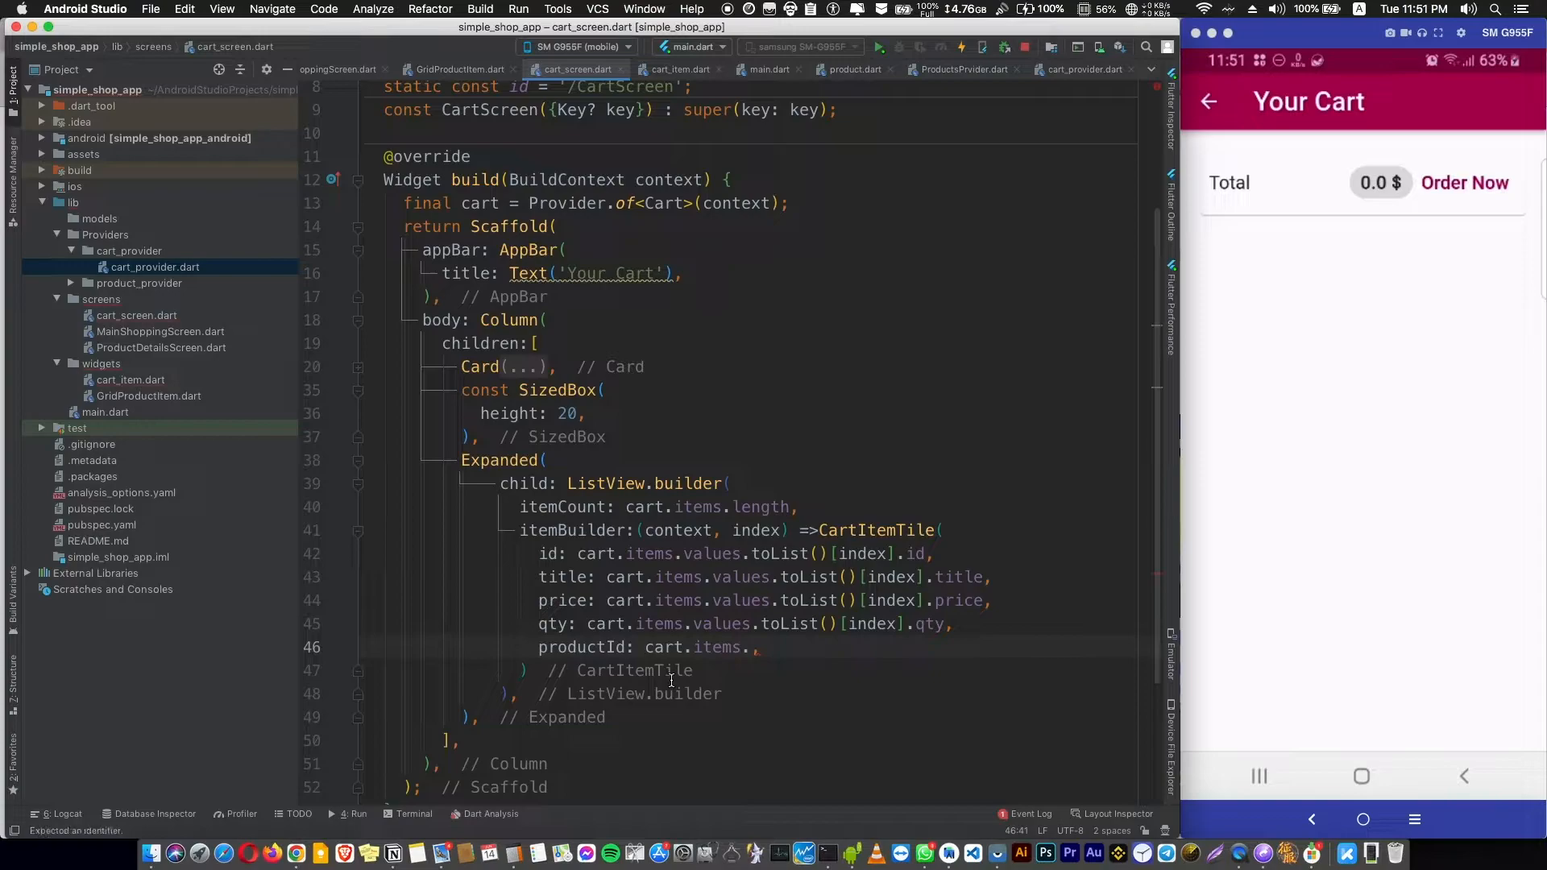
Step: Read item fields from cart.items.values.toList()[index] and pass productId from cart.items.keys
type("keys")
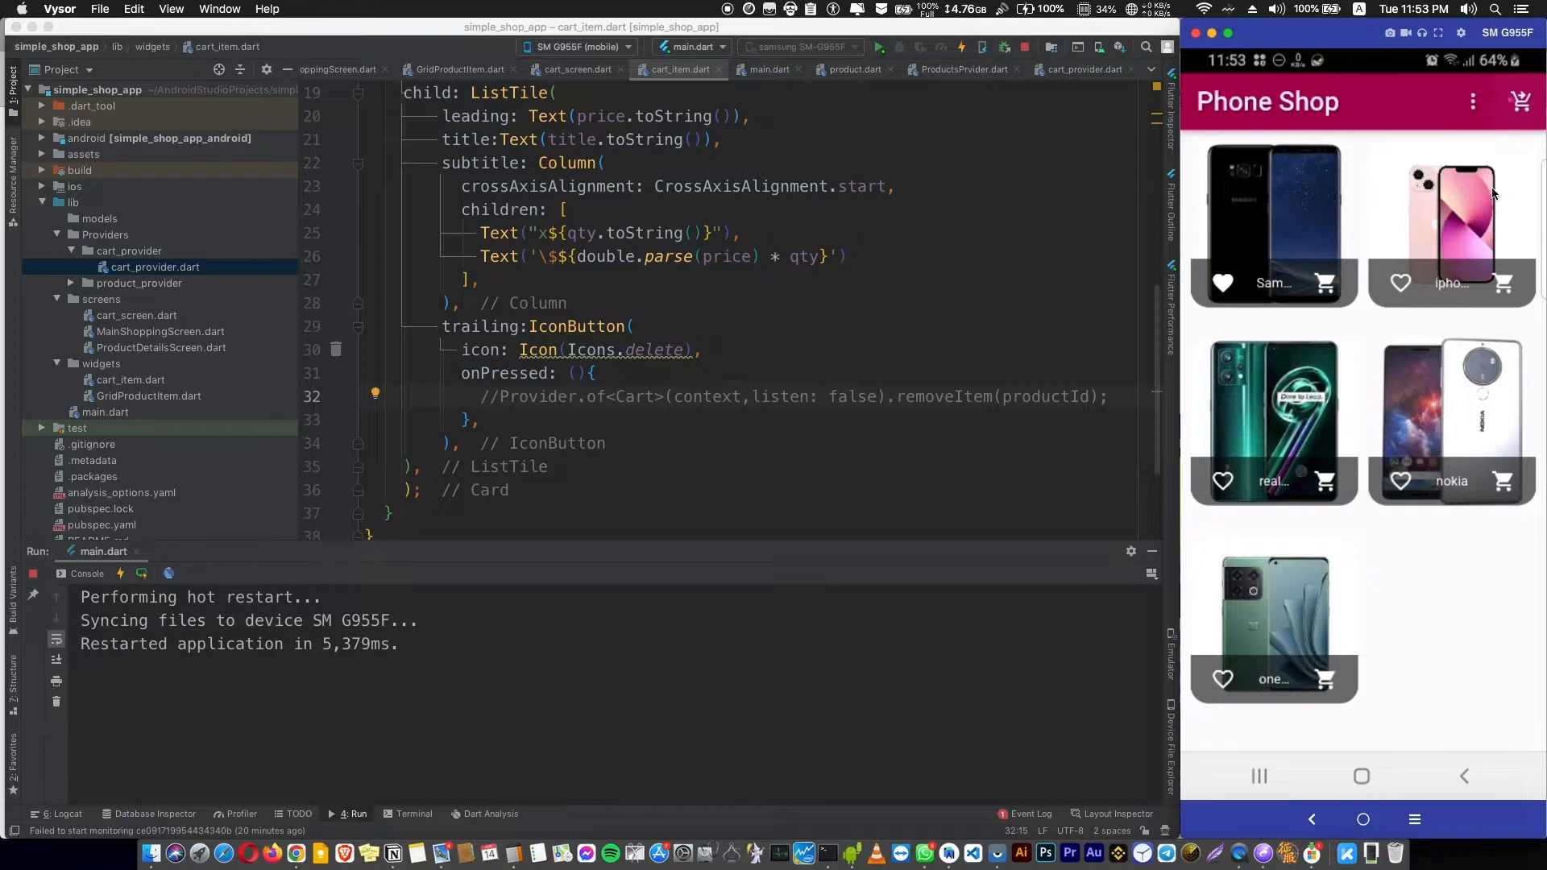
left_click(1521, 101)
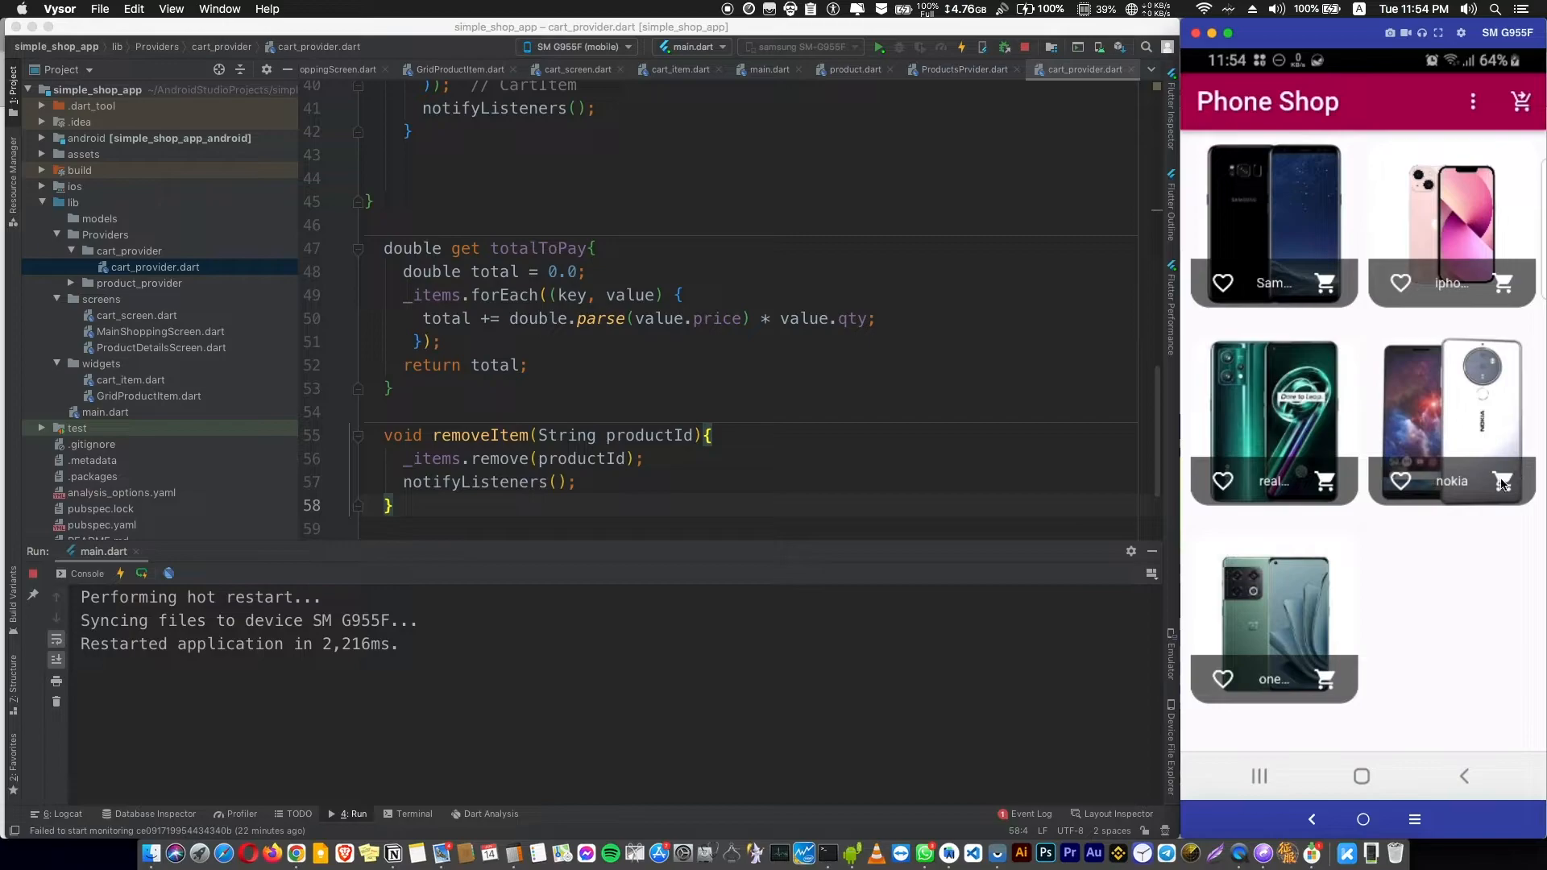
left_click(1520, 101)
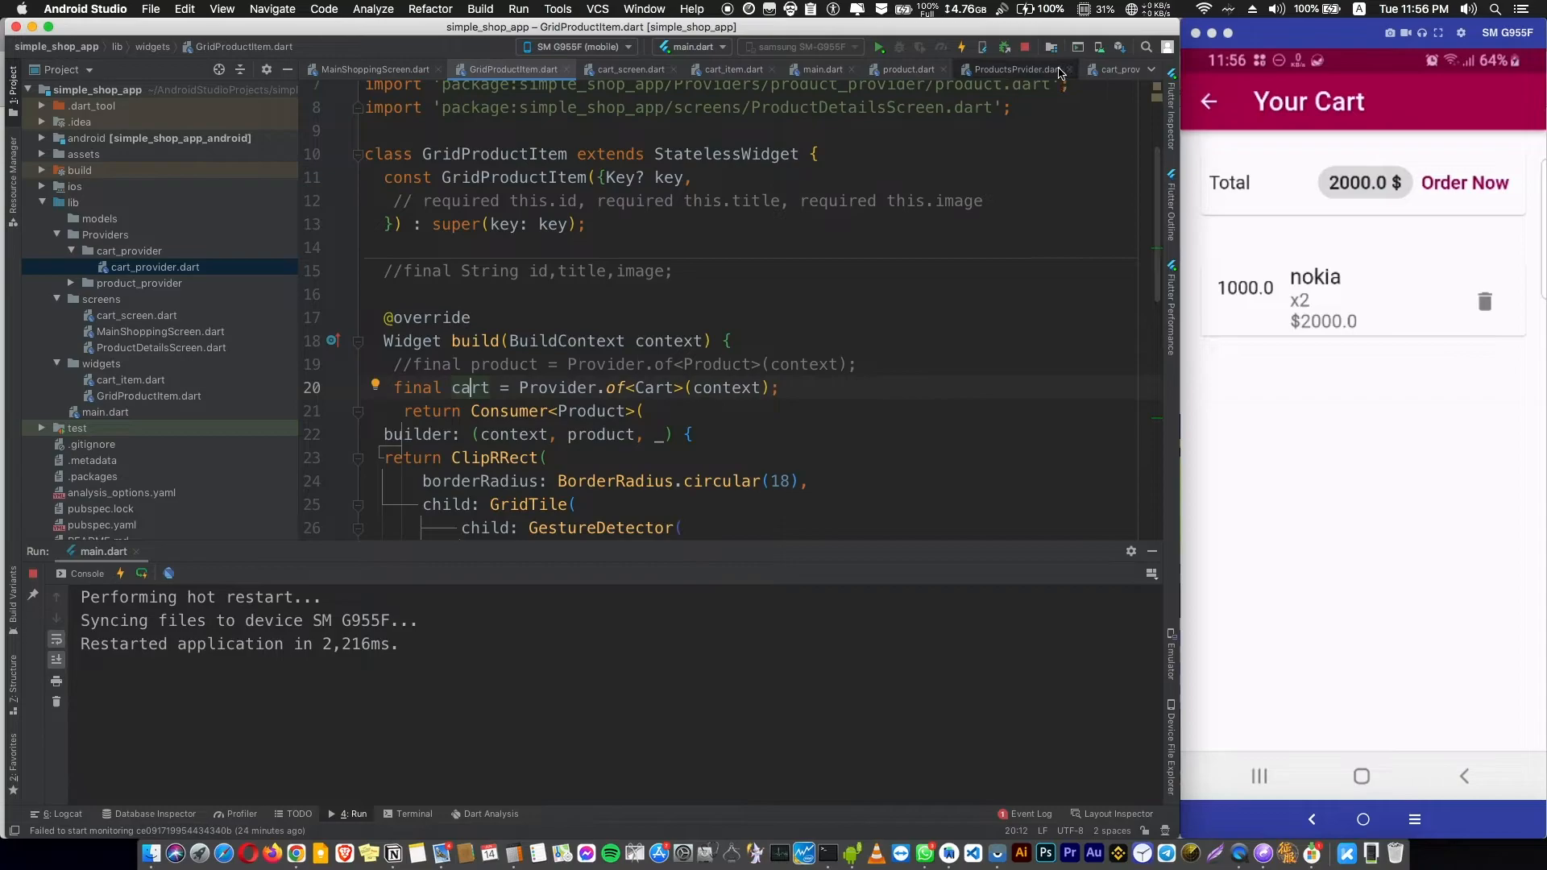
Step: Add a listen argument to Provider.of<Cart>(context) on line 20 of GridProductItem.dart
left_click(1082, 70)
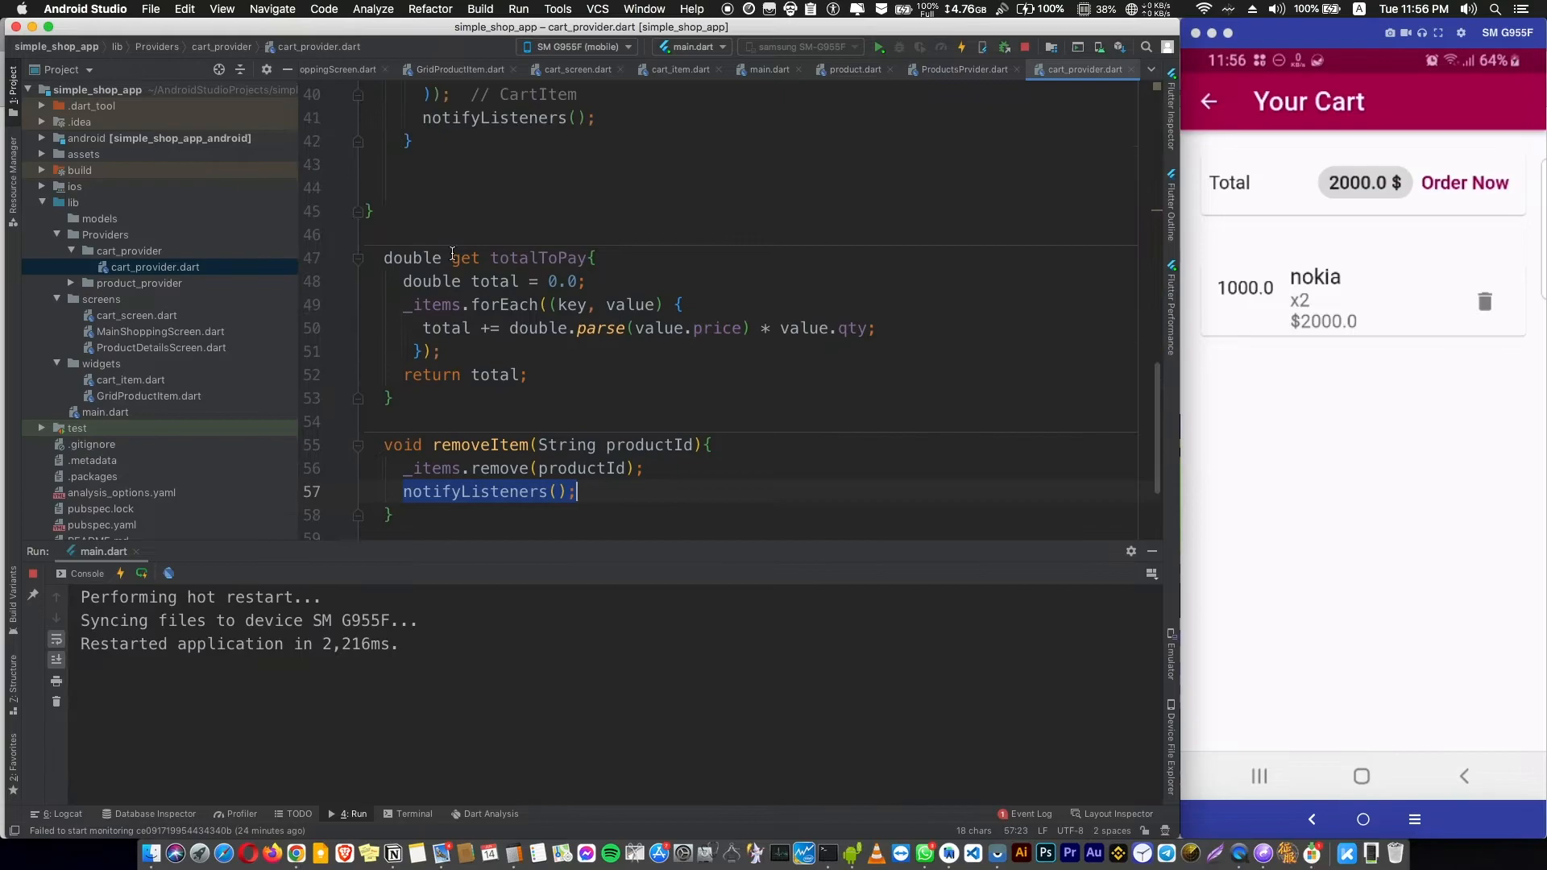
left_click(456, 70)
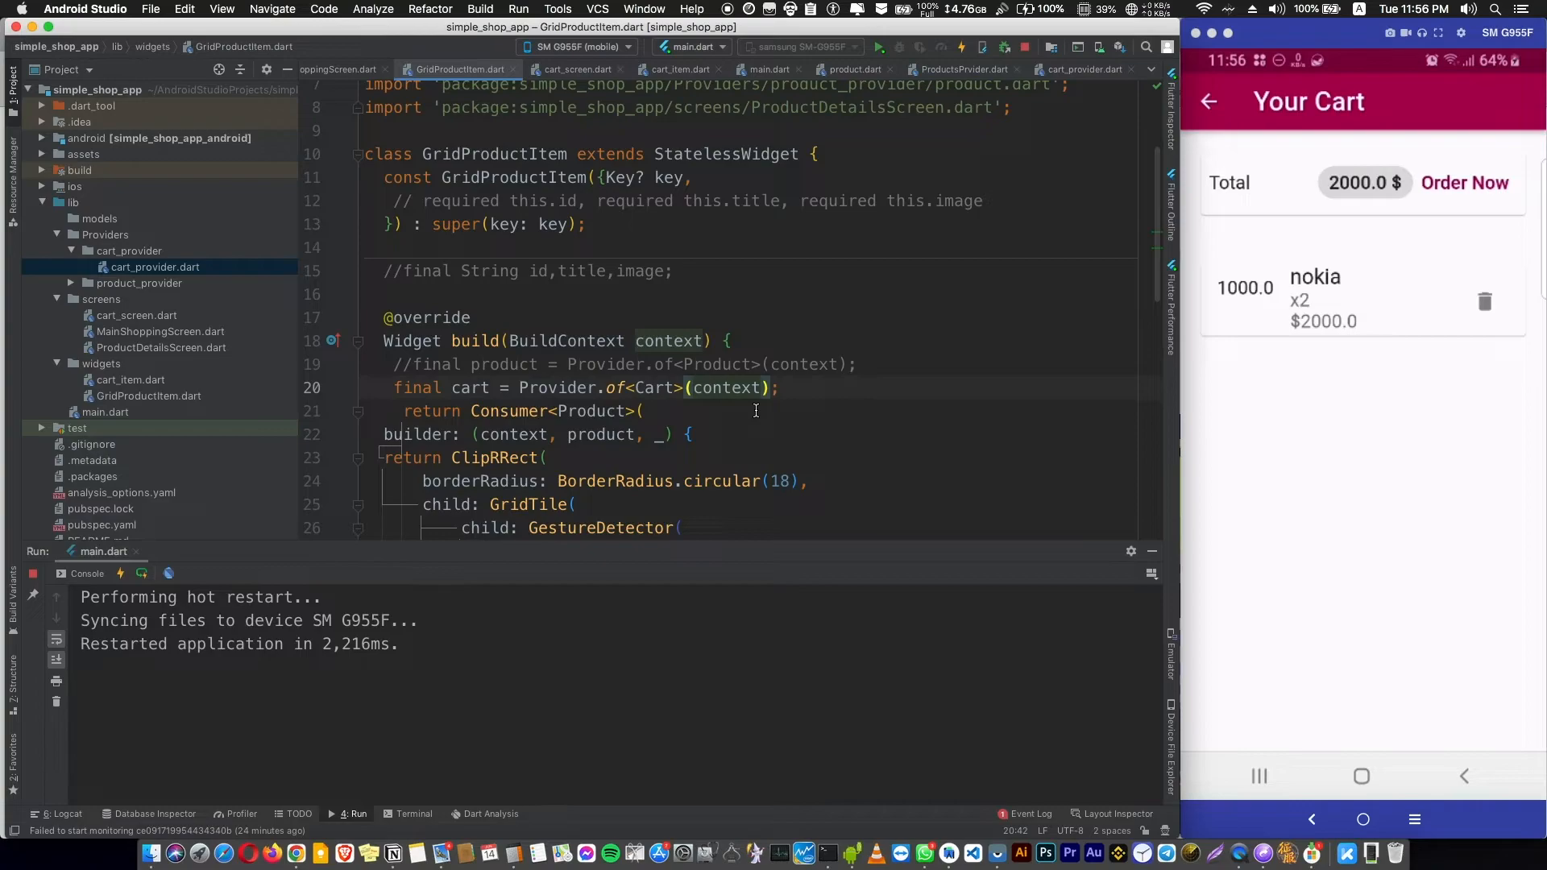
triple_click(572, 386)
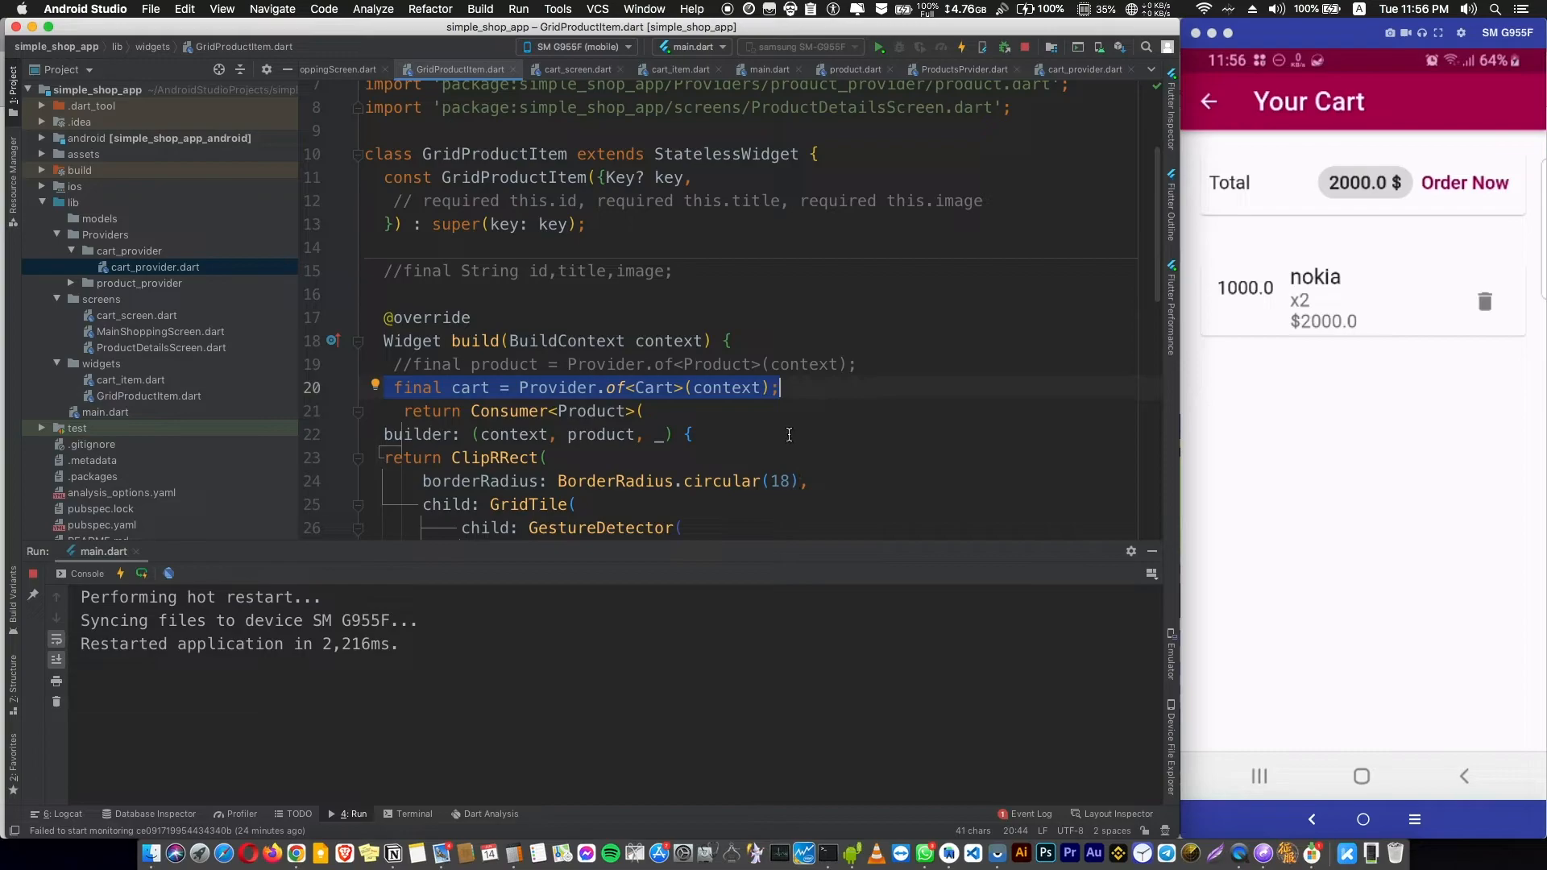
type(", listen:")
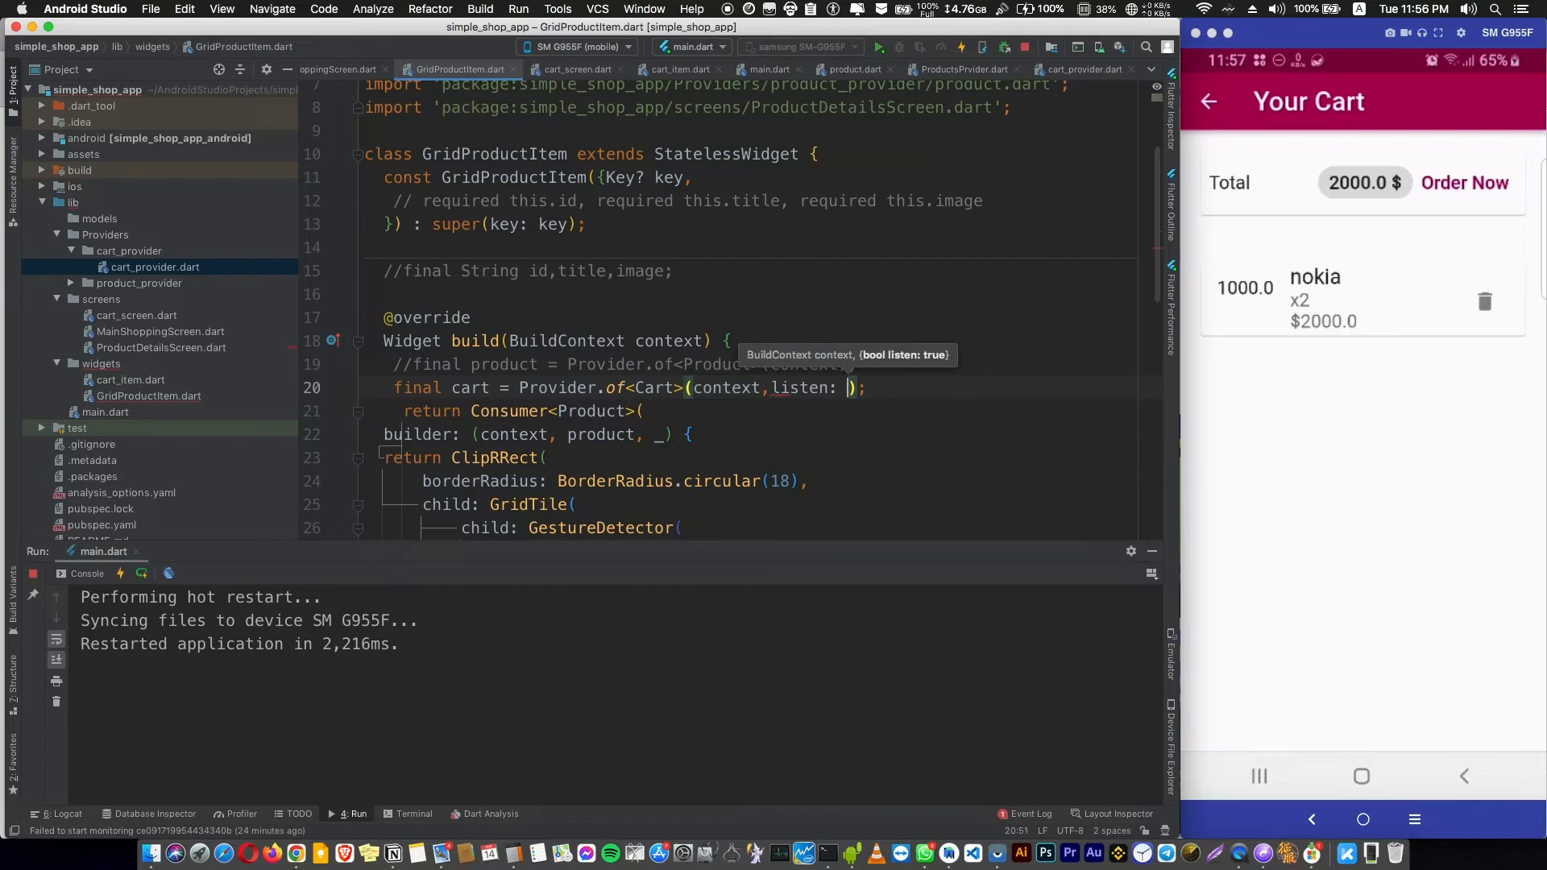
left_click(680, 69)
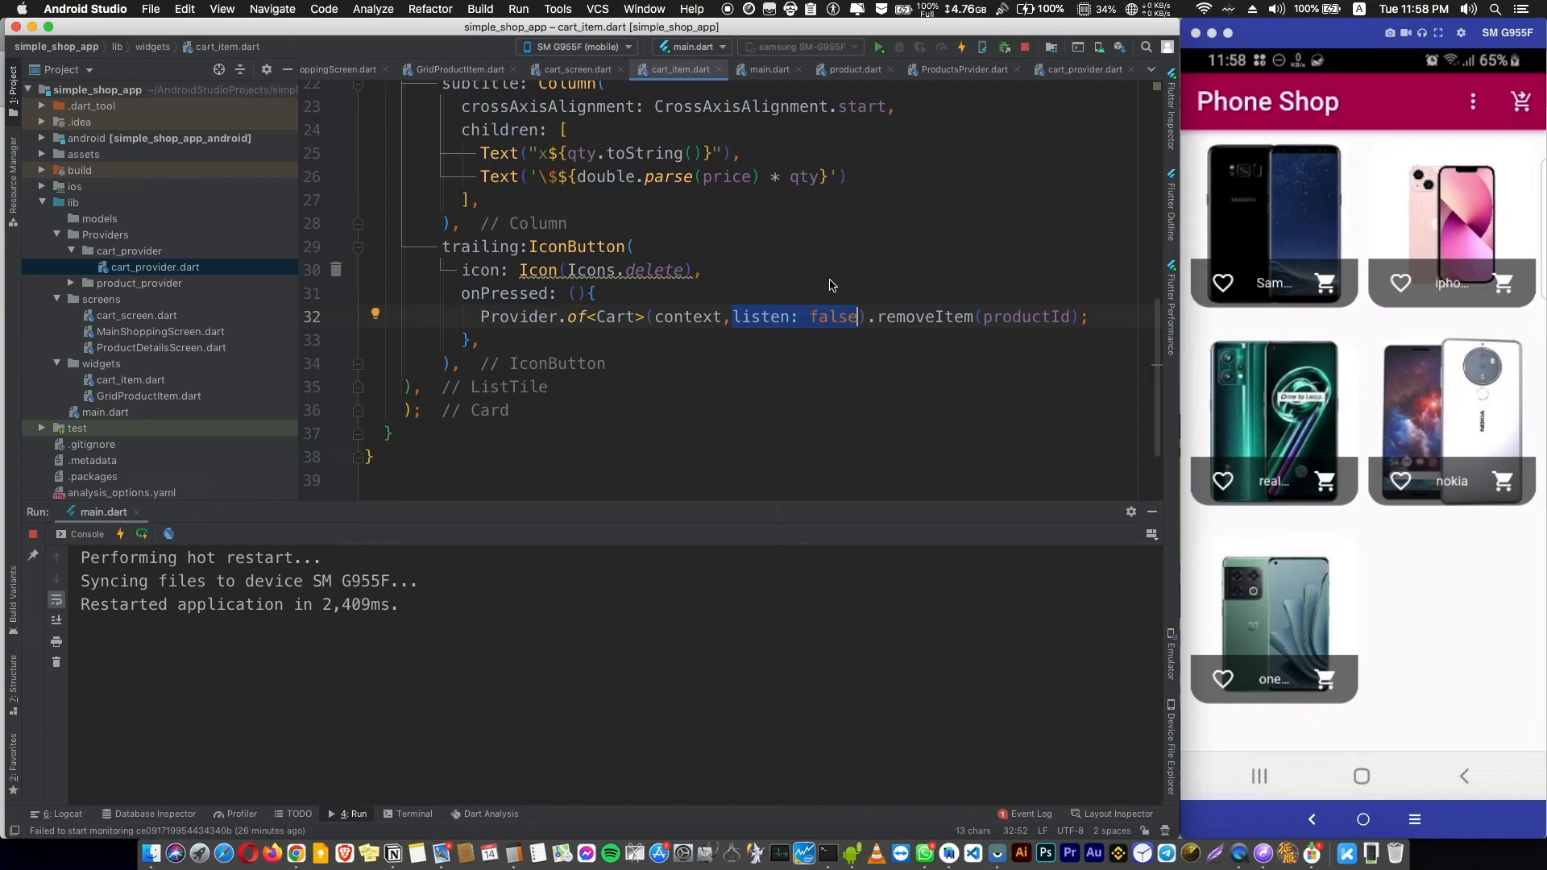
Step: Add one Nokia in the running app and view the cart's 1000.0 $ total
left_click(1521, 100)
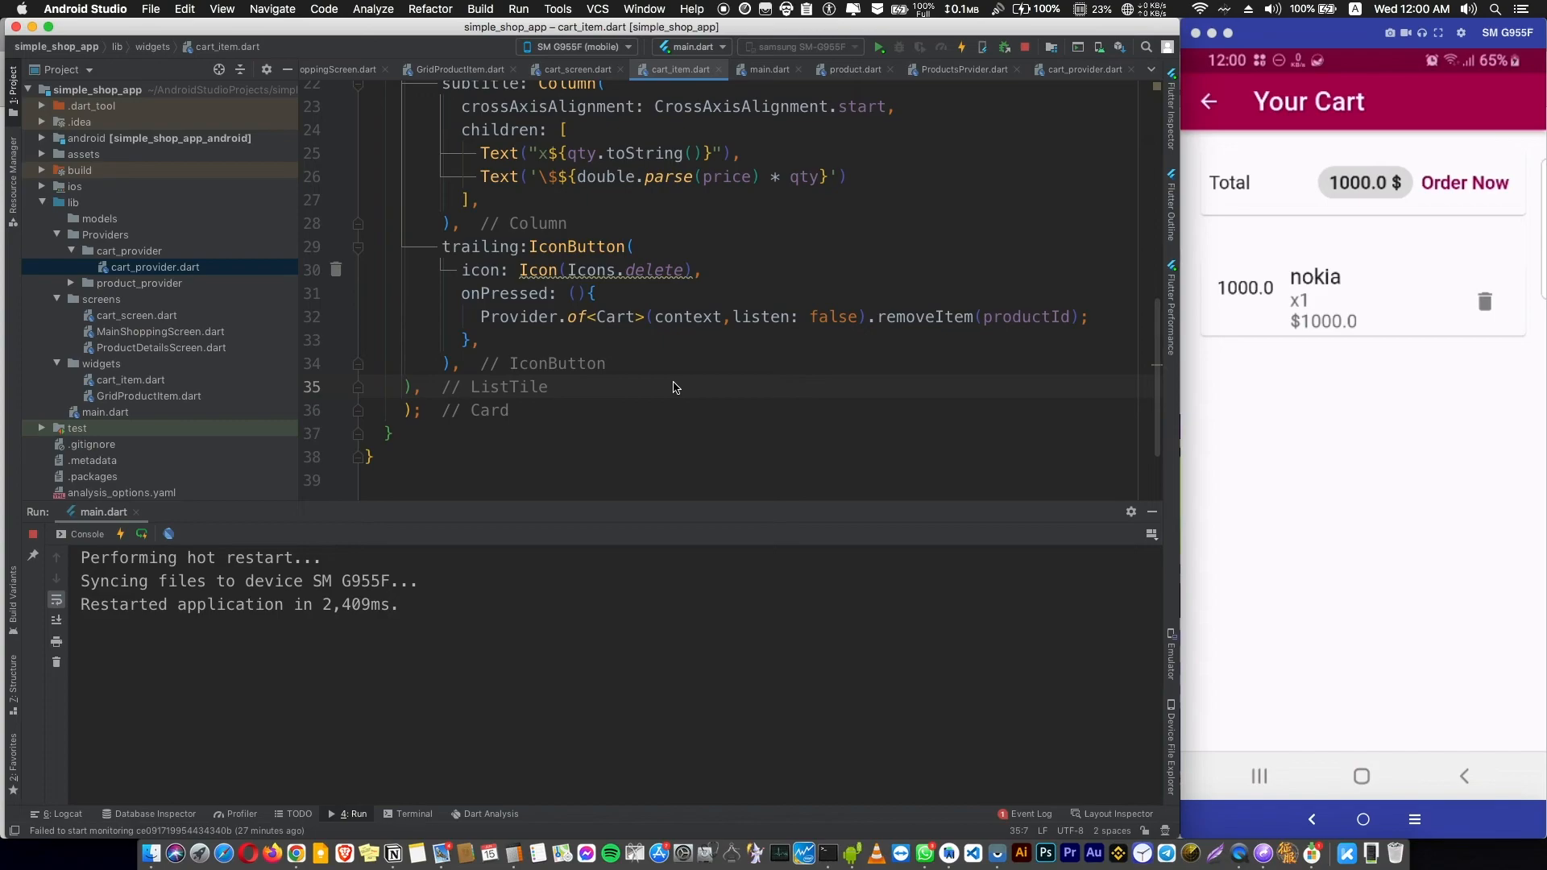
left_click(414, 386)
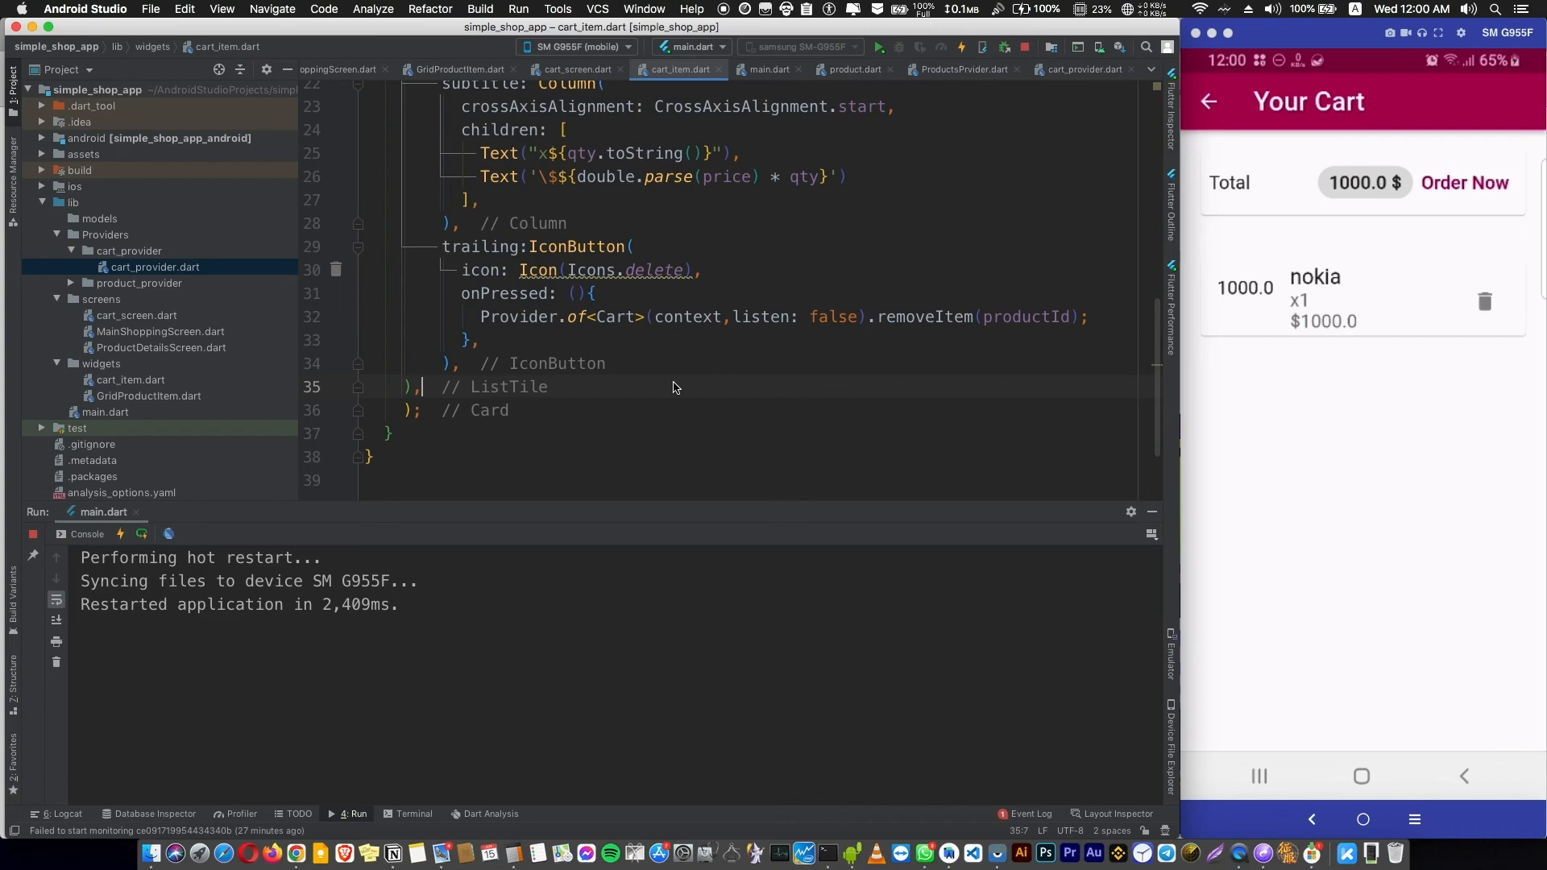